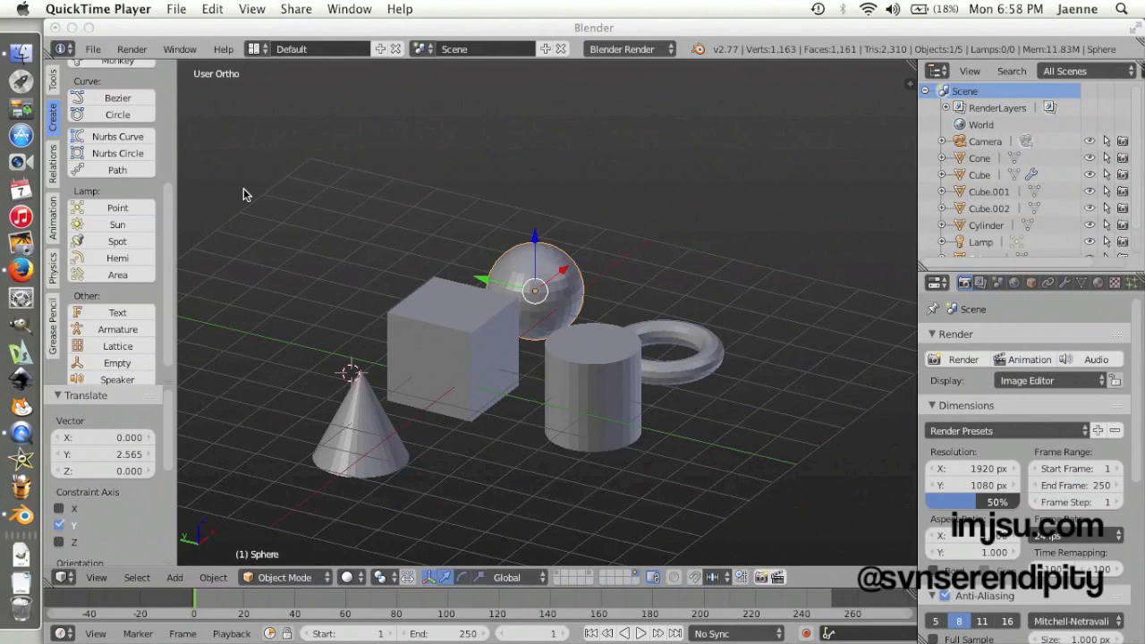
{"action": "mouse_move", "coordinate": [501, 246]}
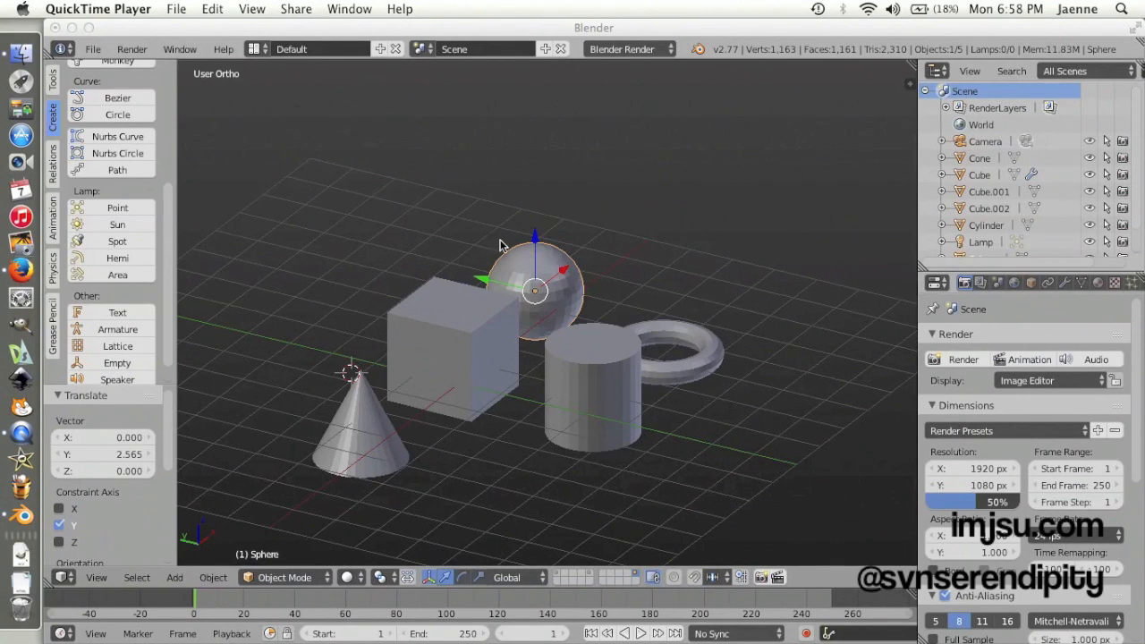
{"action": "mouse_move", "coordinate": [565, 297]}
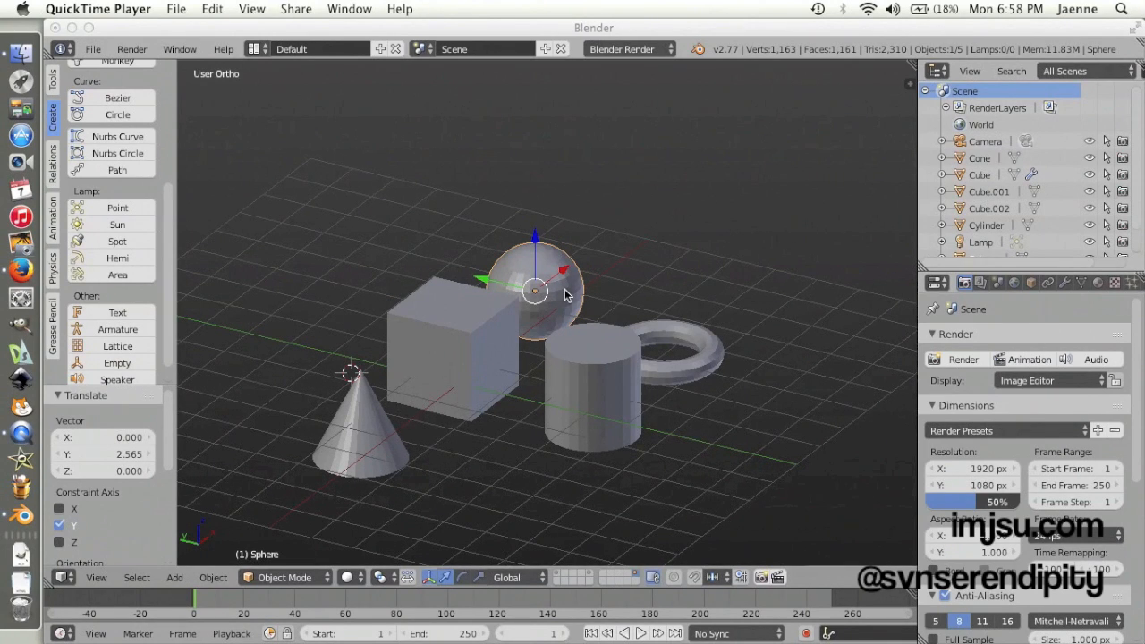
{"action": "mouse_move", "coordinate": [500, 331]}
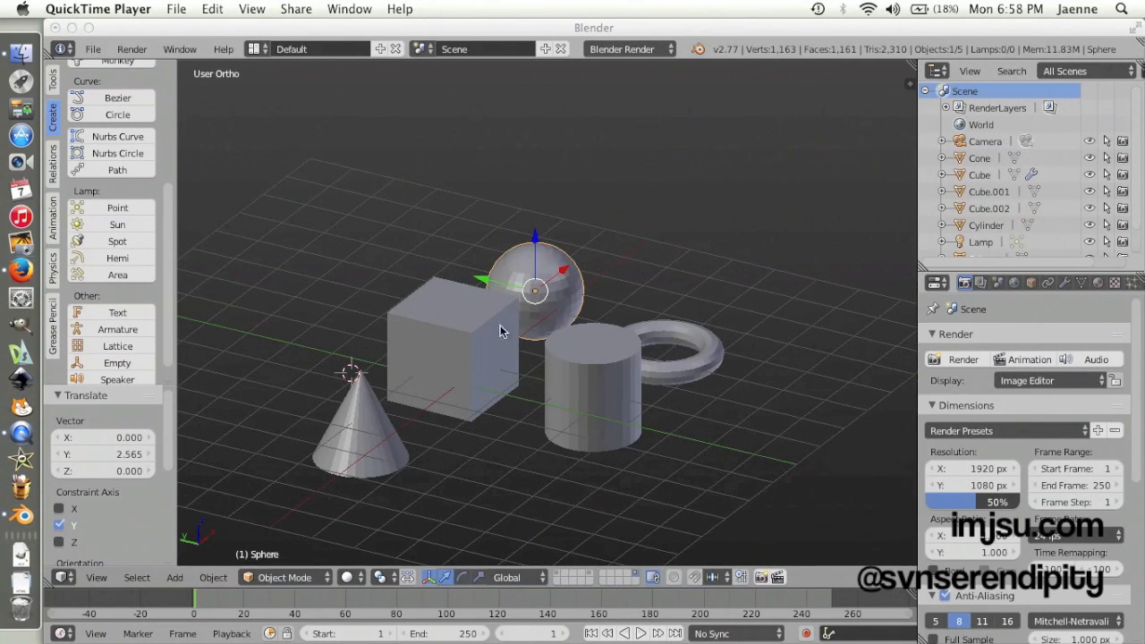
{"action": "mouse_move", "coordinate": [456, 324]}
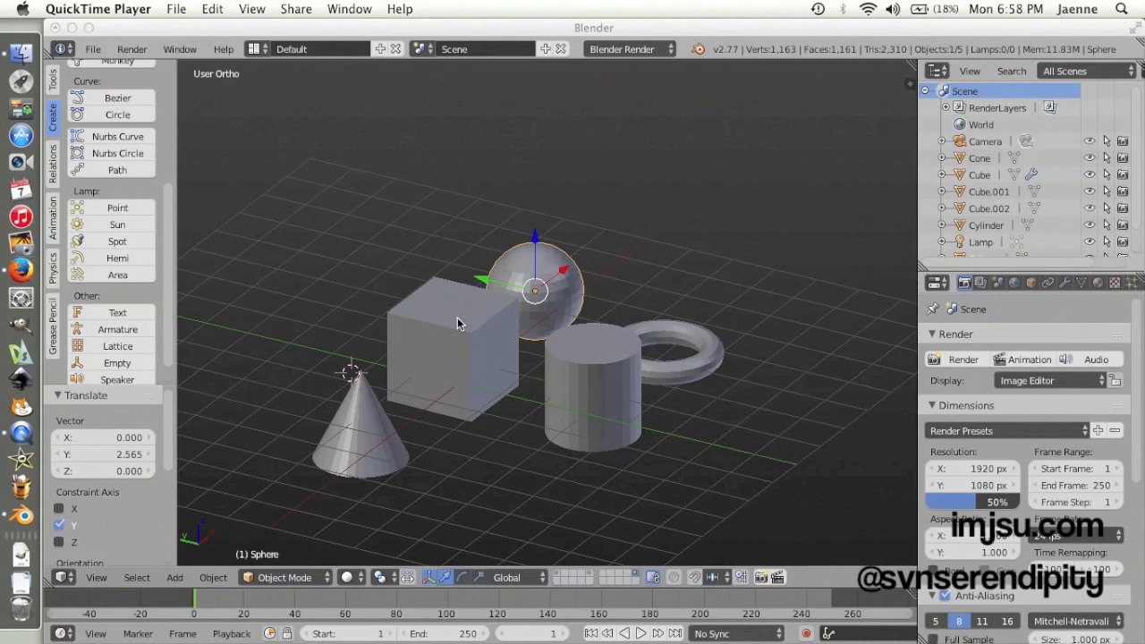
{"action": "mouse_move", "coordinate": [356, 93]}
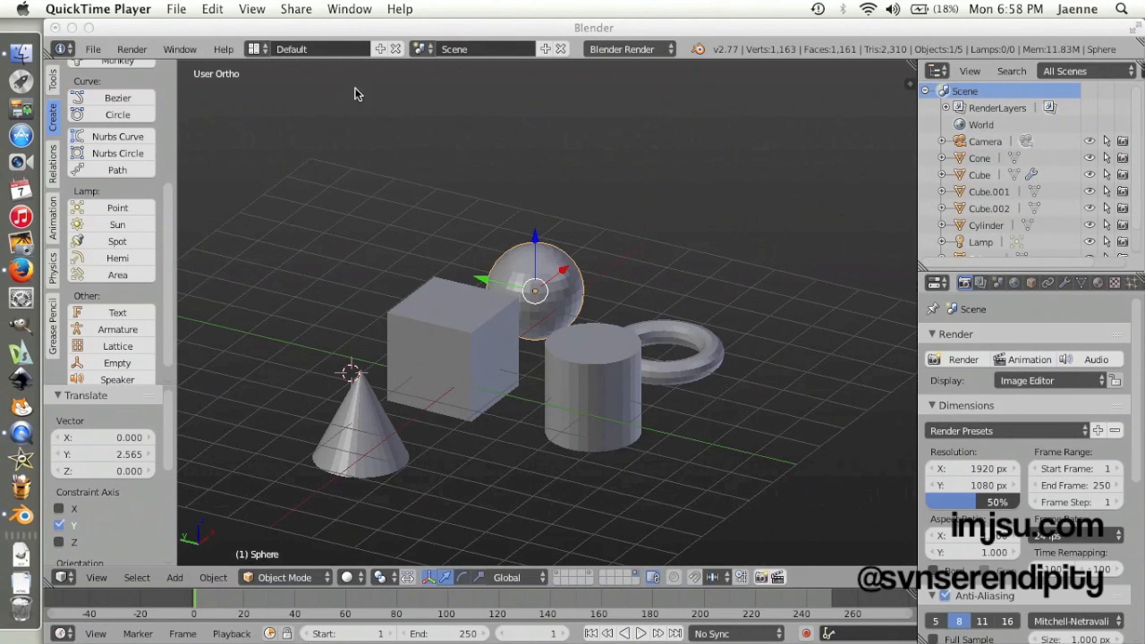
{"action": "mouse_move", "coordinate": [271, 75]}
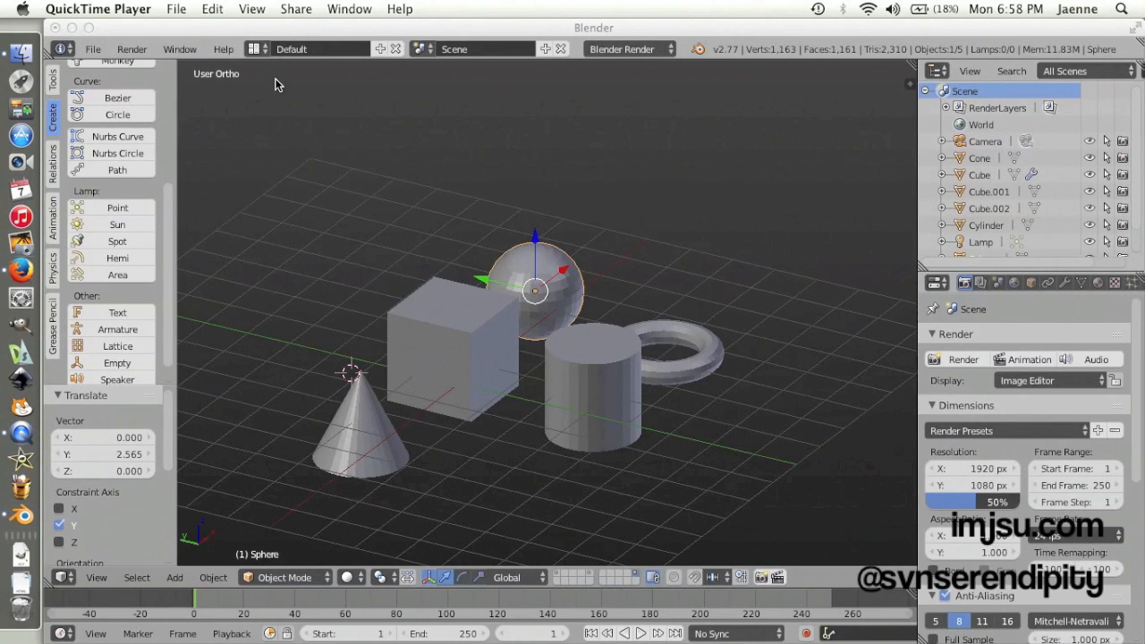
{"action": "mouse_move", "coordinate": [547, 302]}
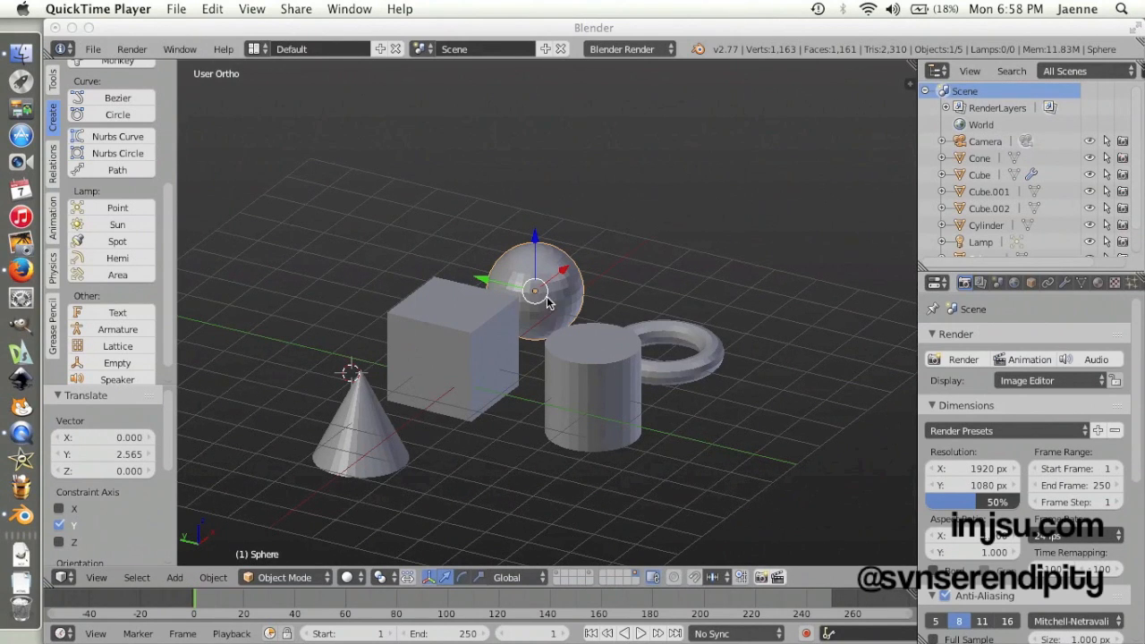
{"action": "mouse_move", "coordinate": [550, 295]}
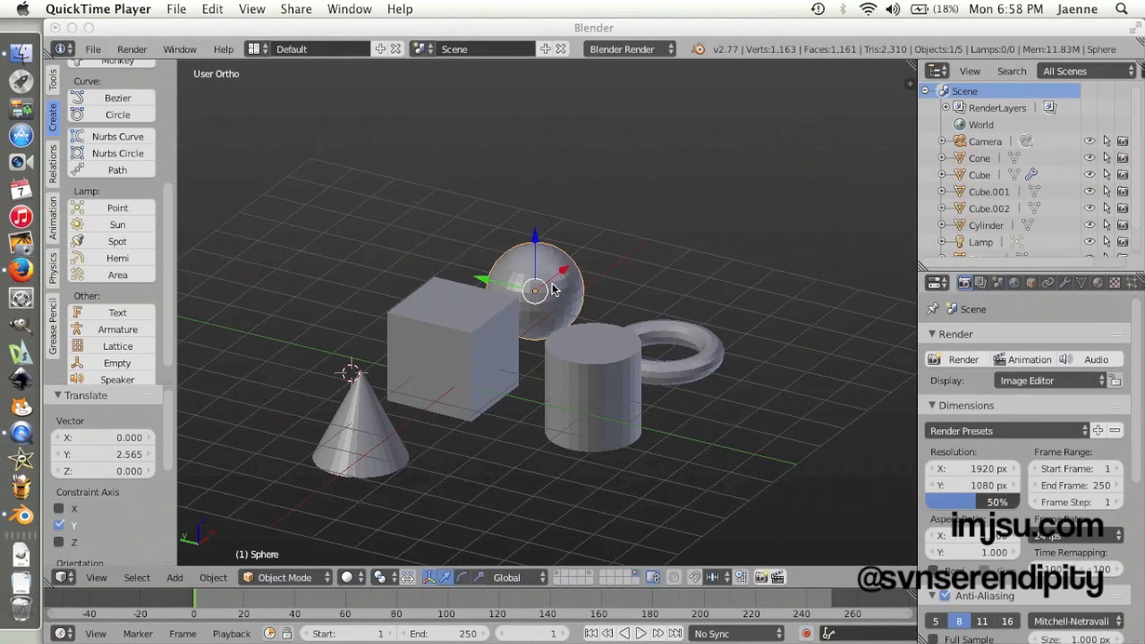
{"action": "mouse_move", "coordinate": [568, 261]}
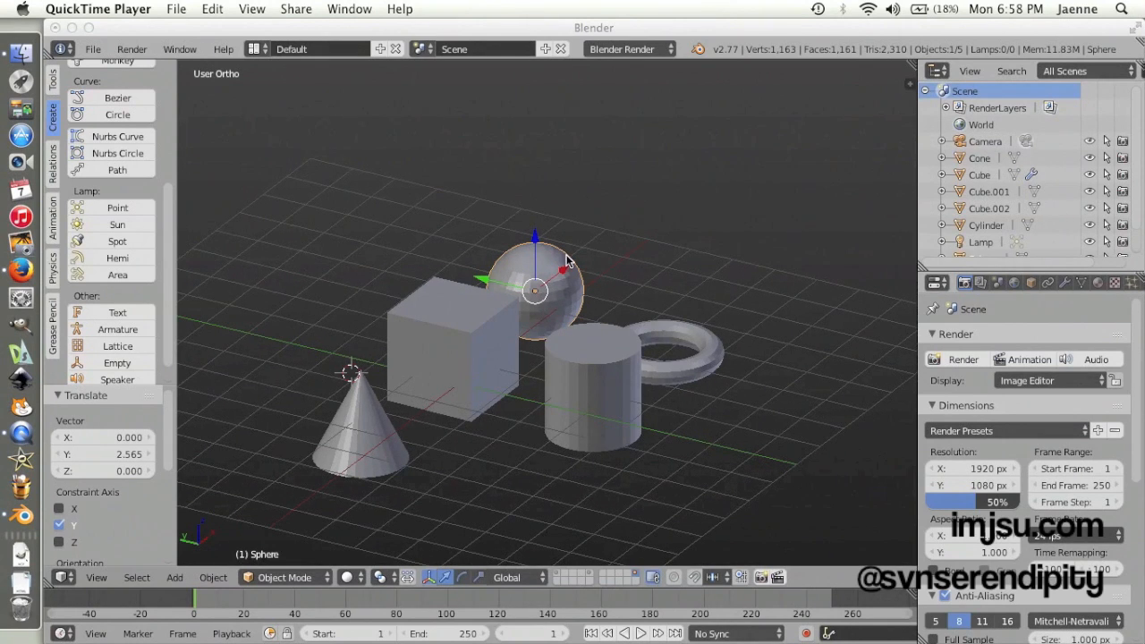
{"action": "mouse_move", "coordinate": [562, 260]}
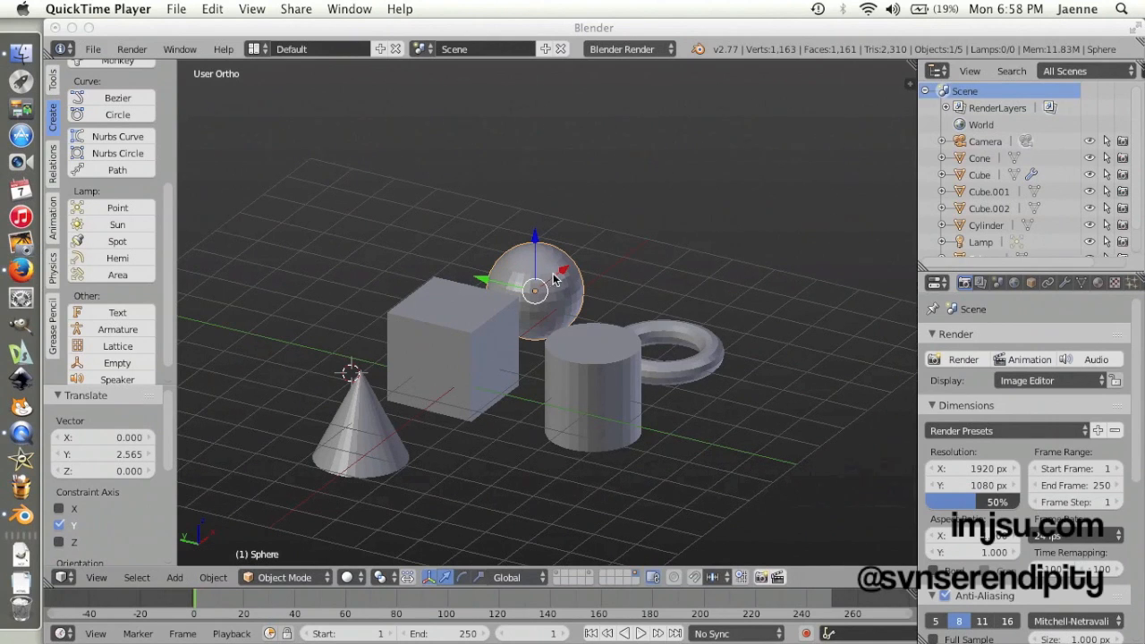
{"action": "mouse_move", "coordinate": [490, 265]}
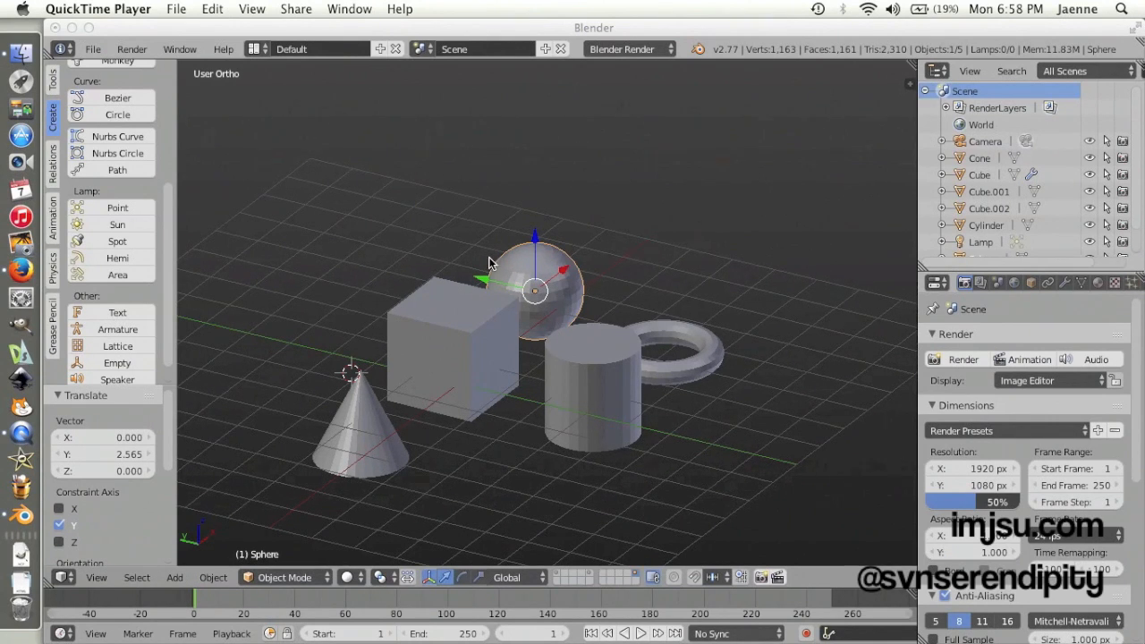
{"action": "mouse_move", "coordinate": [508, 265]}
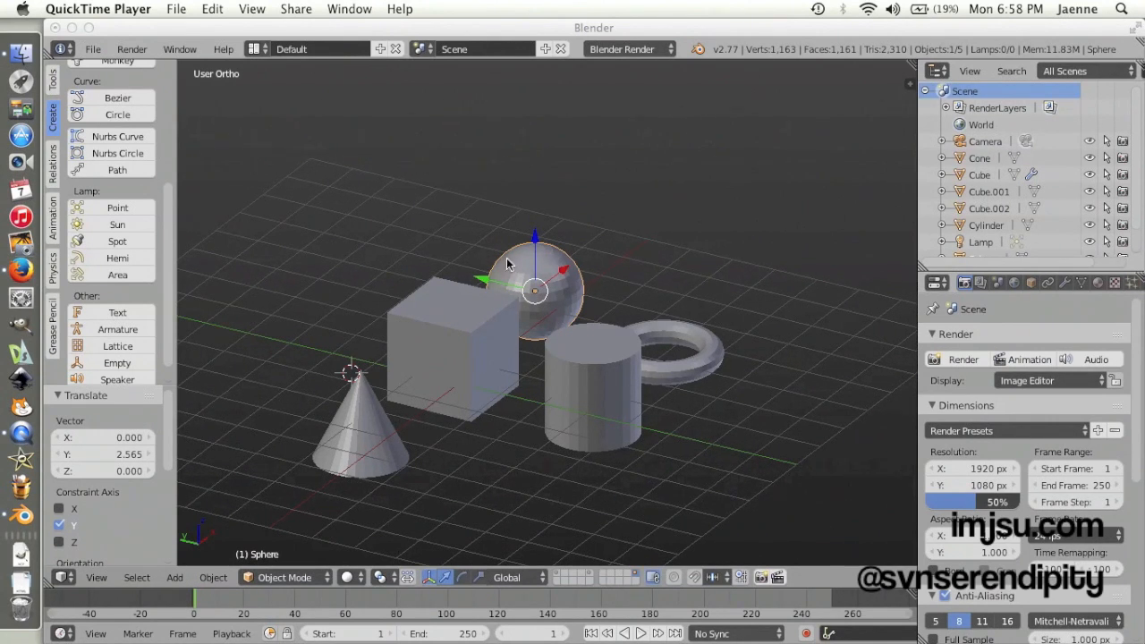
{"action": "mouse_move", "coordinate": [501, 347]}
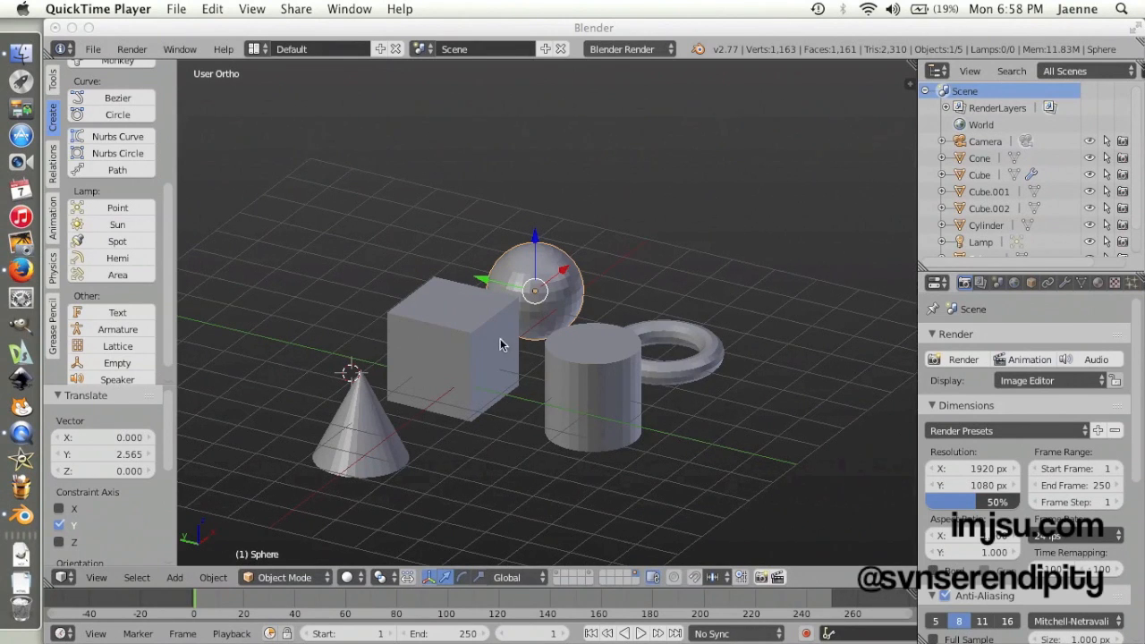
{"action": "mouse_move", "coordinate": [461, 357]}
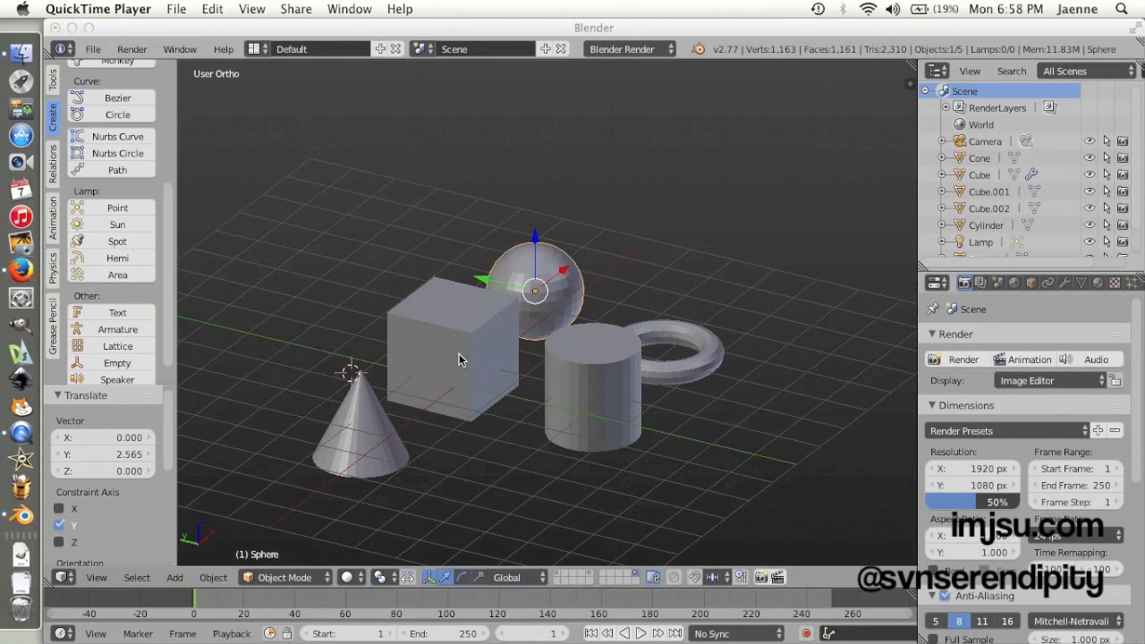
- Select faces on the sphere in edit mode and return to object mode
{"action": "left_click", "coordinate": [594, 27]}
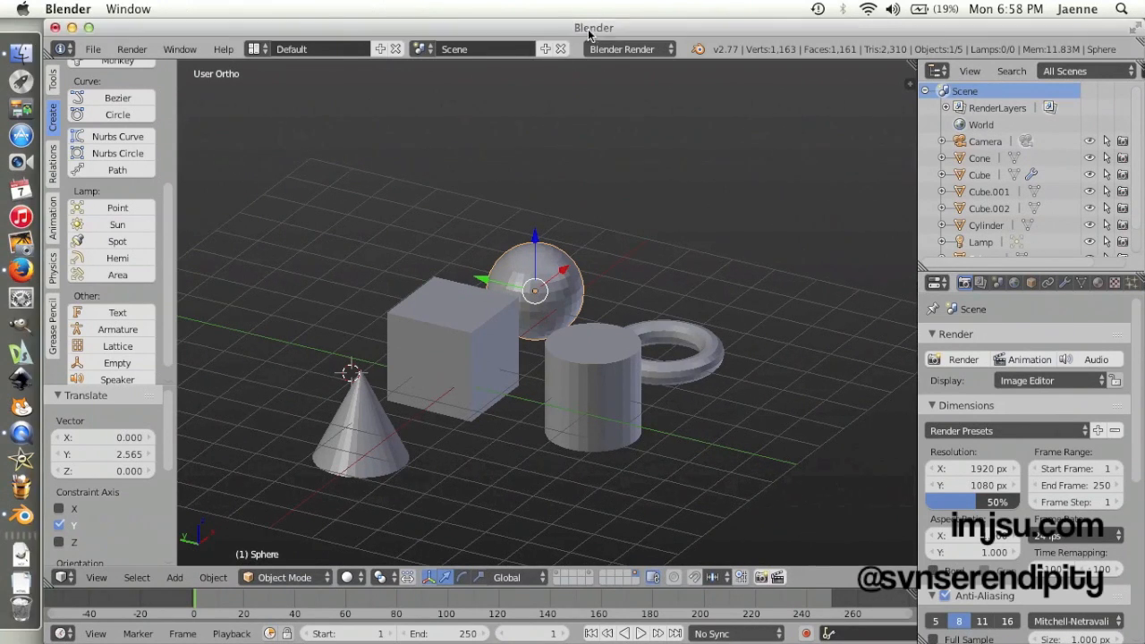
{"action": "left_click", "coordinate": [451, 349]}
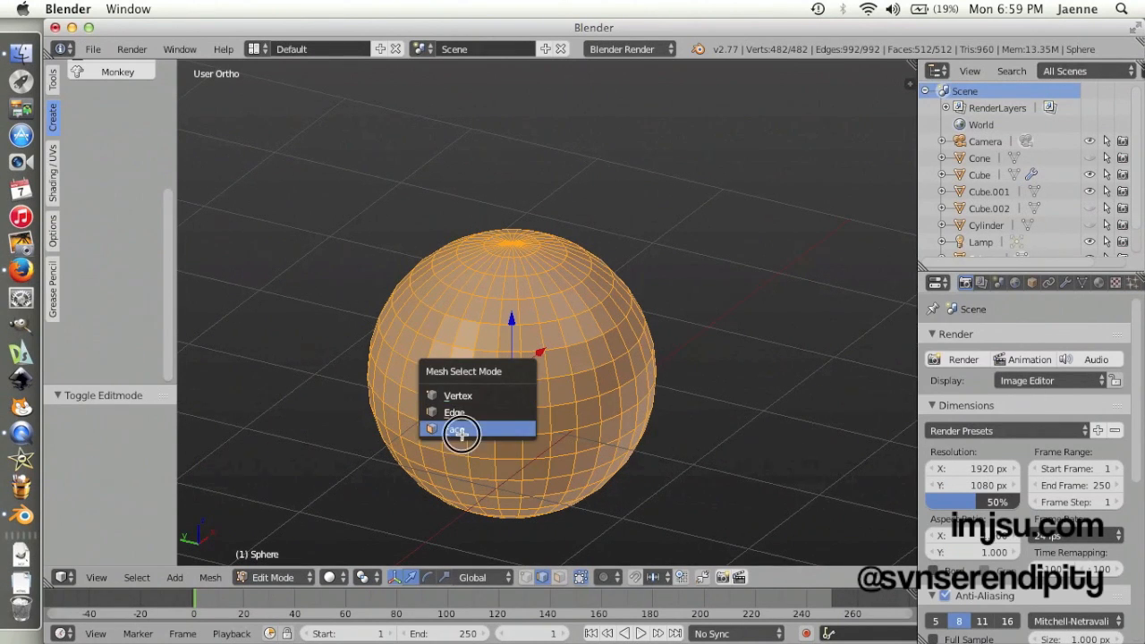
{"action": "left_click", "coordinate": [458, 429]}
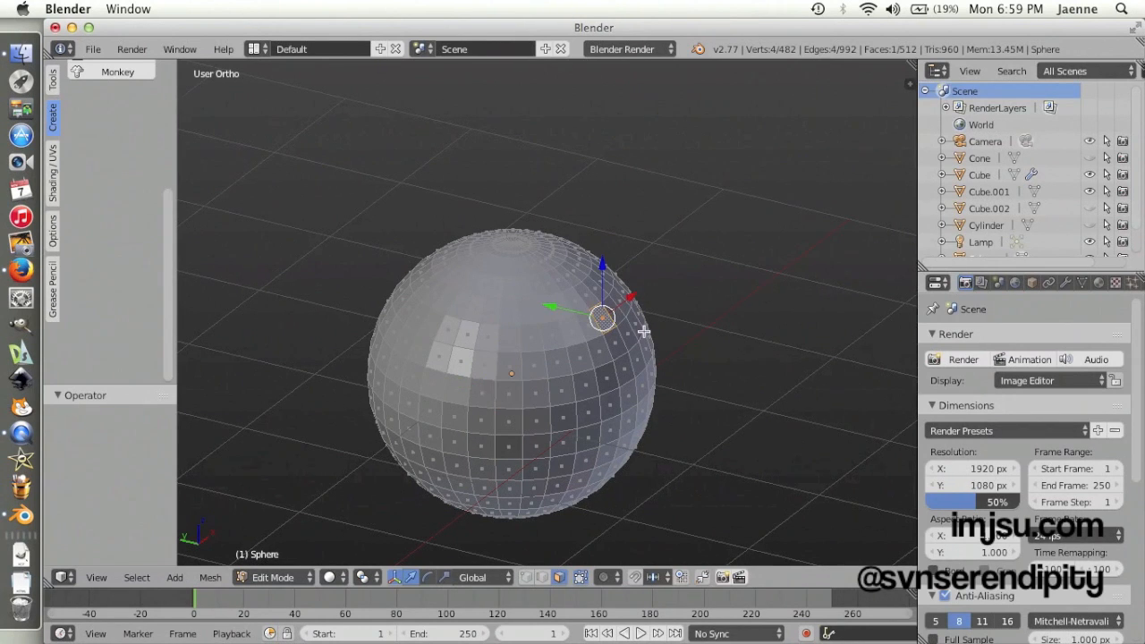
{"action": "left_click_drag", "start_coordinate": [601, 318], "coordinate": [608, 325]}
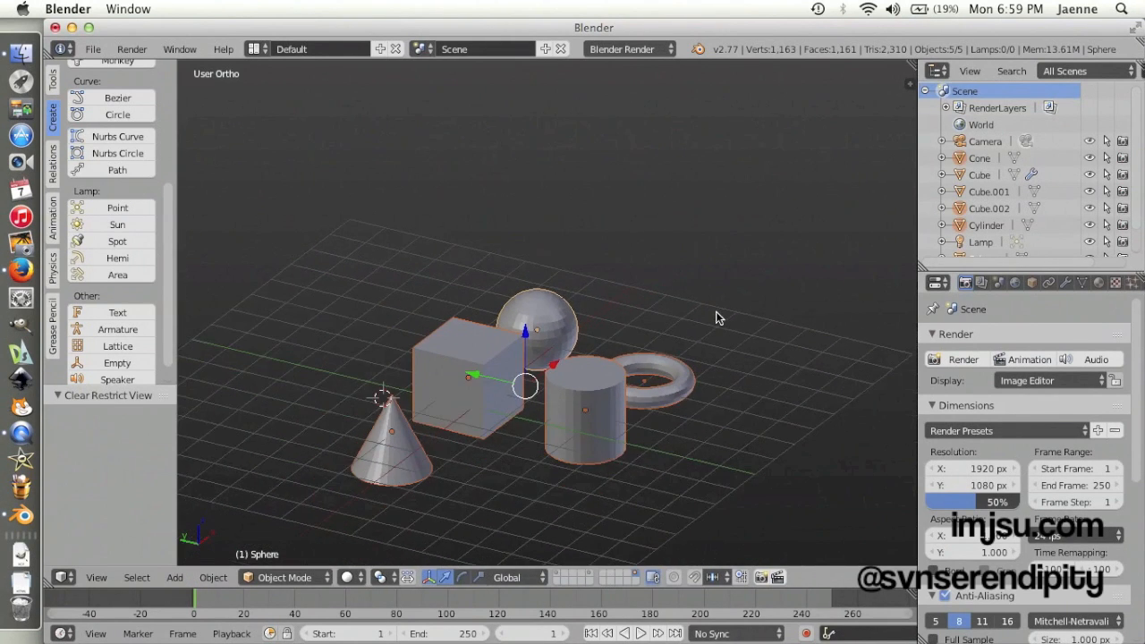
{"action": "key", "text": "Tab"}
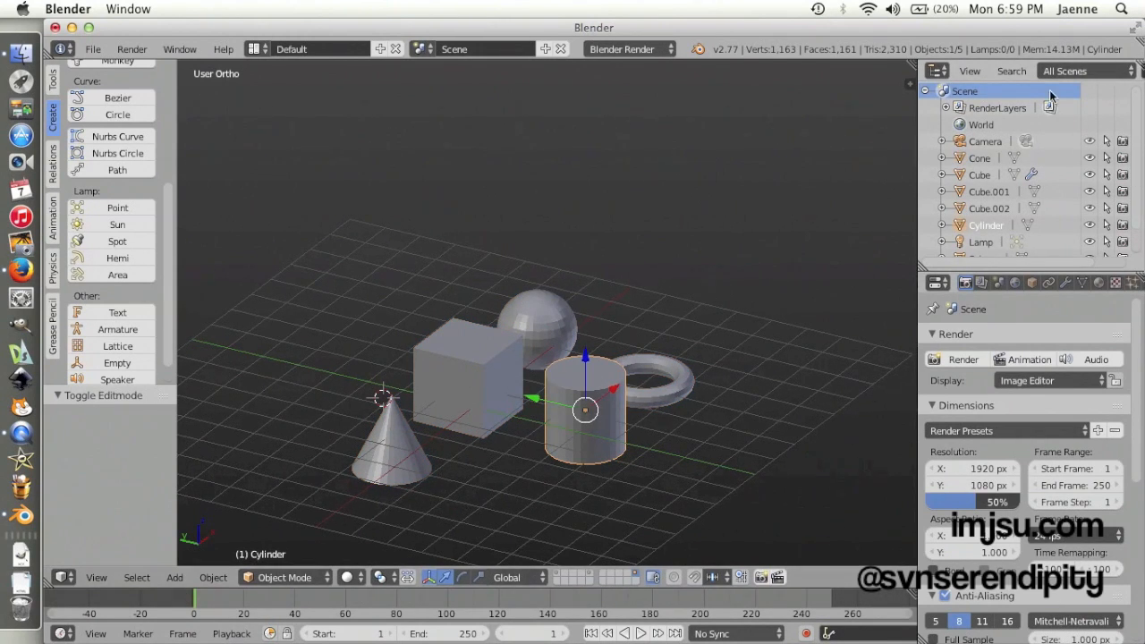
{"action": "mouse_move", "coordinate": [1089, 168]}
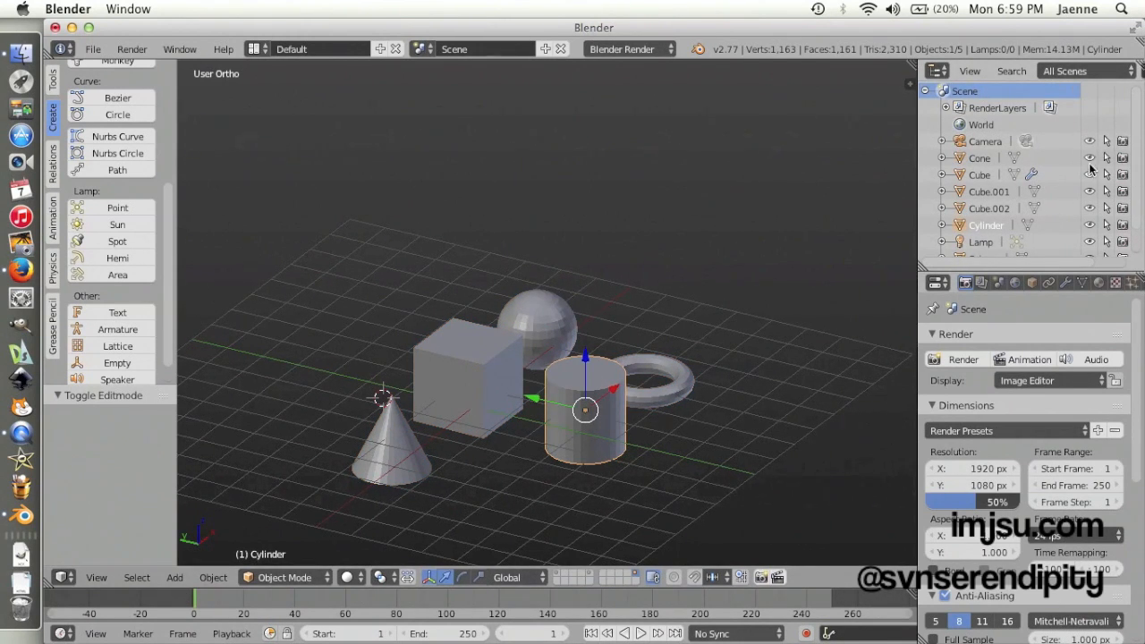
{"action": "mouse_move", "coordinate": [1020, 224]}
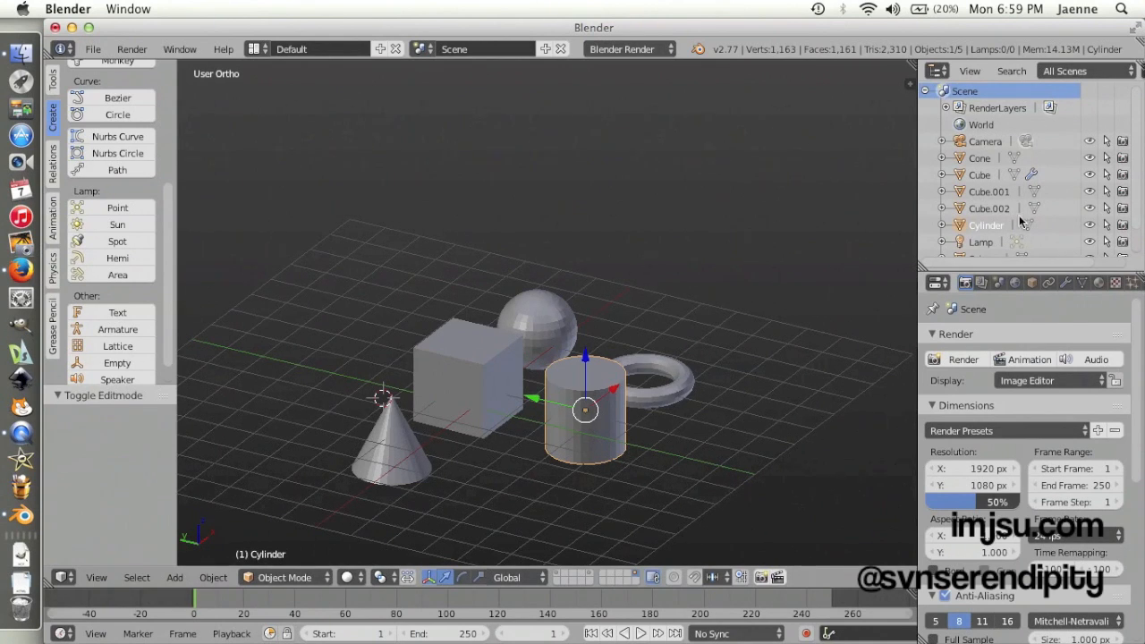
{"action": "mouse_move", "coordinate": [804, 300]}
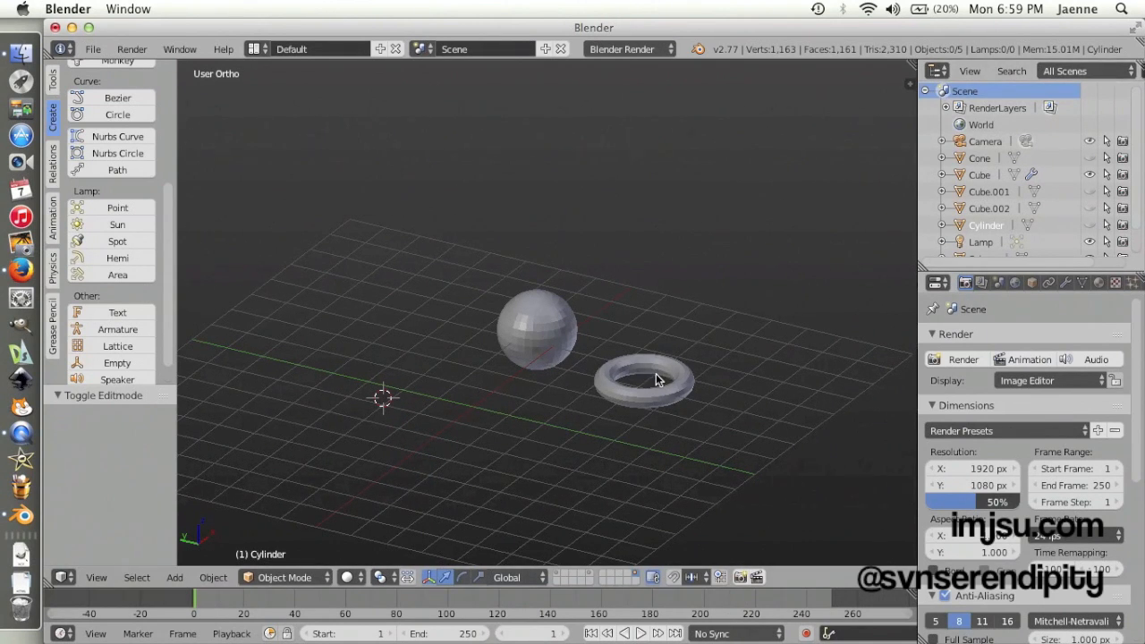
- Delete the camera, lamp and spare cubes, leaving the five primitives, and show all layers
{"action": "left_click", "coordinate": [642, 379]}
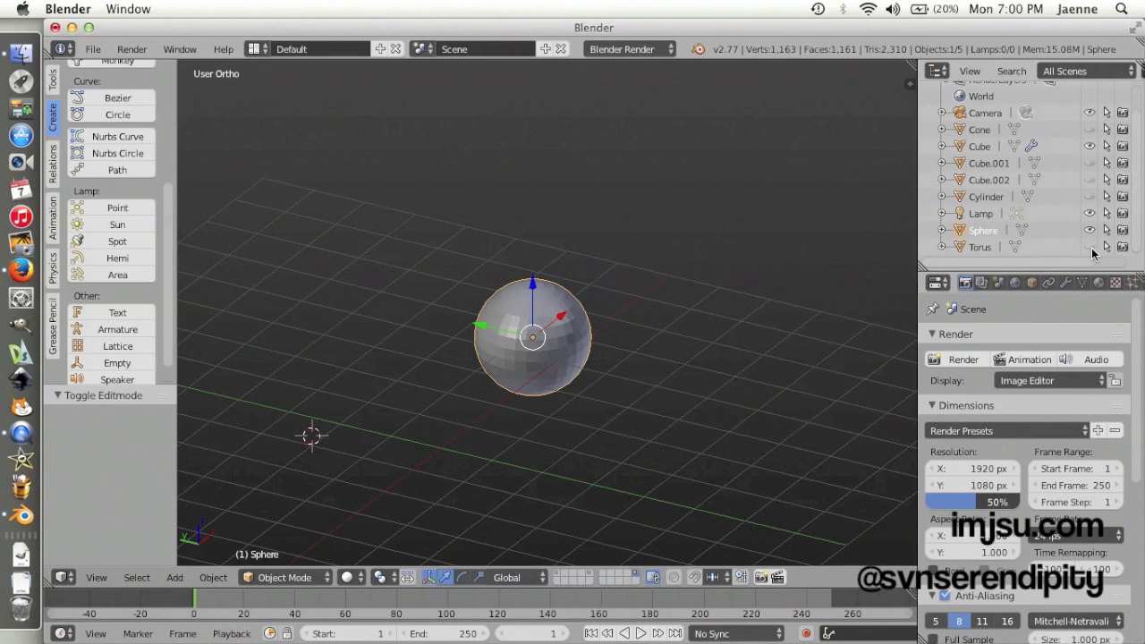
{"action": "mouse_move", "coordinate": [1091, 247]}
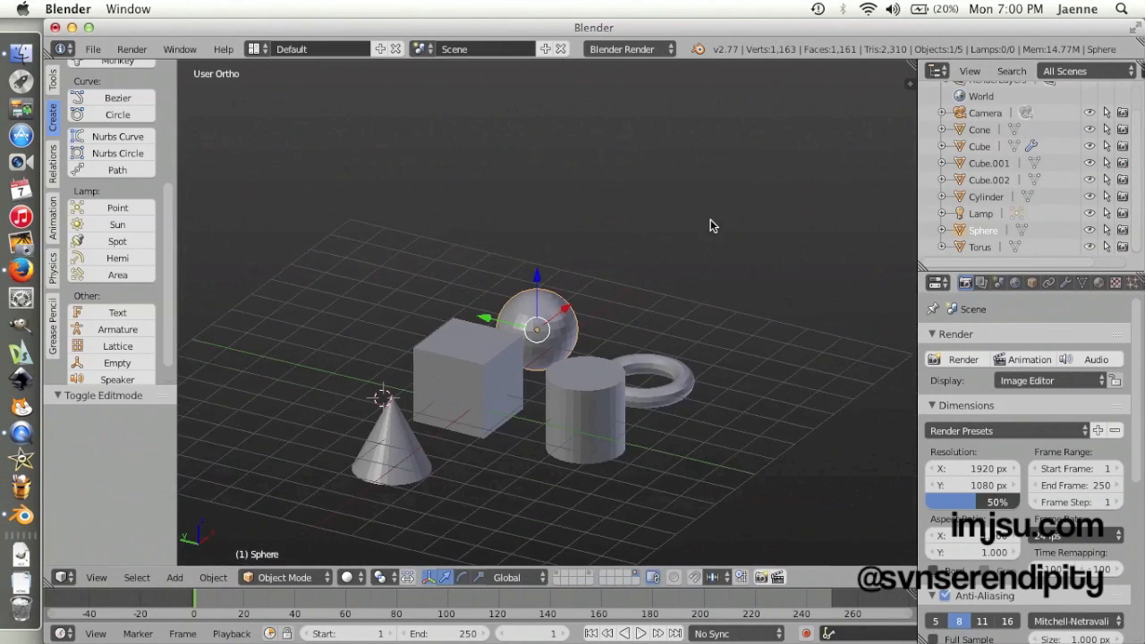
{"action": "scroll", "scroll_direction": "down", "scroll_amount": 3}
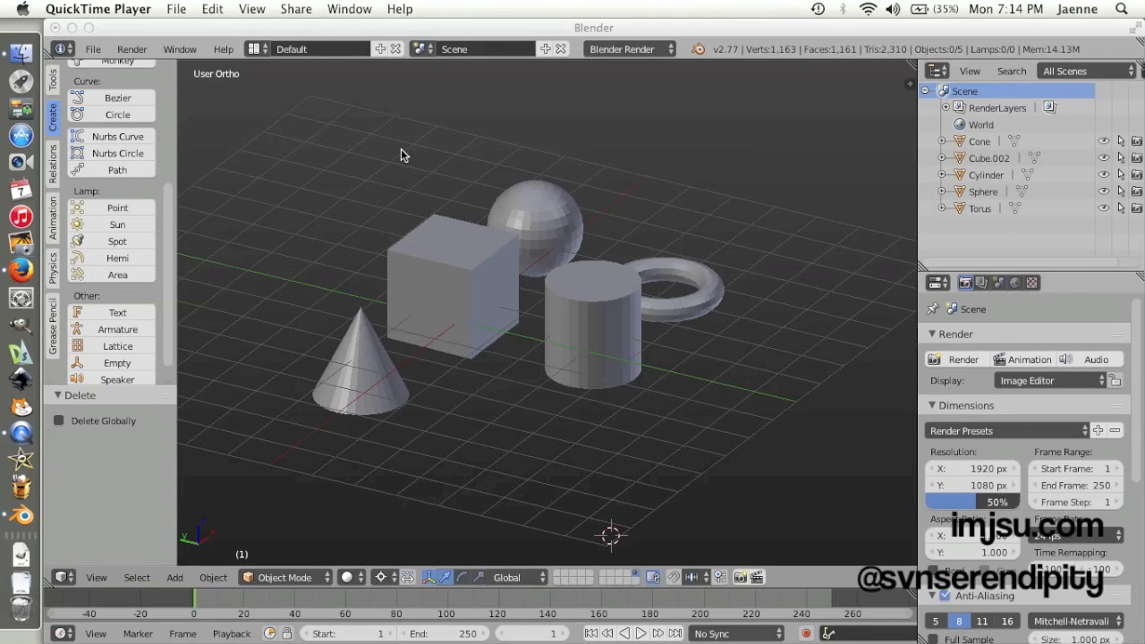
{"action": "mouse_move", "coordinate": [572, 302]}
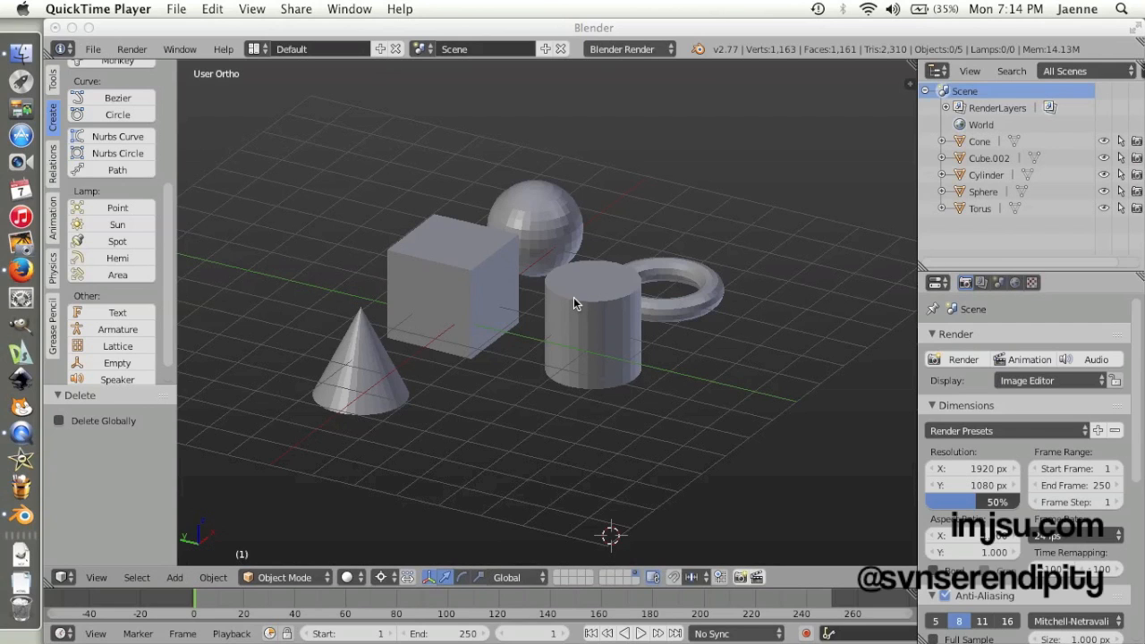
{"action": "mouse_move", "coordinate": [445, 318]}
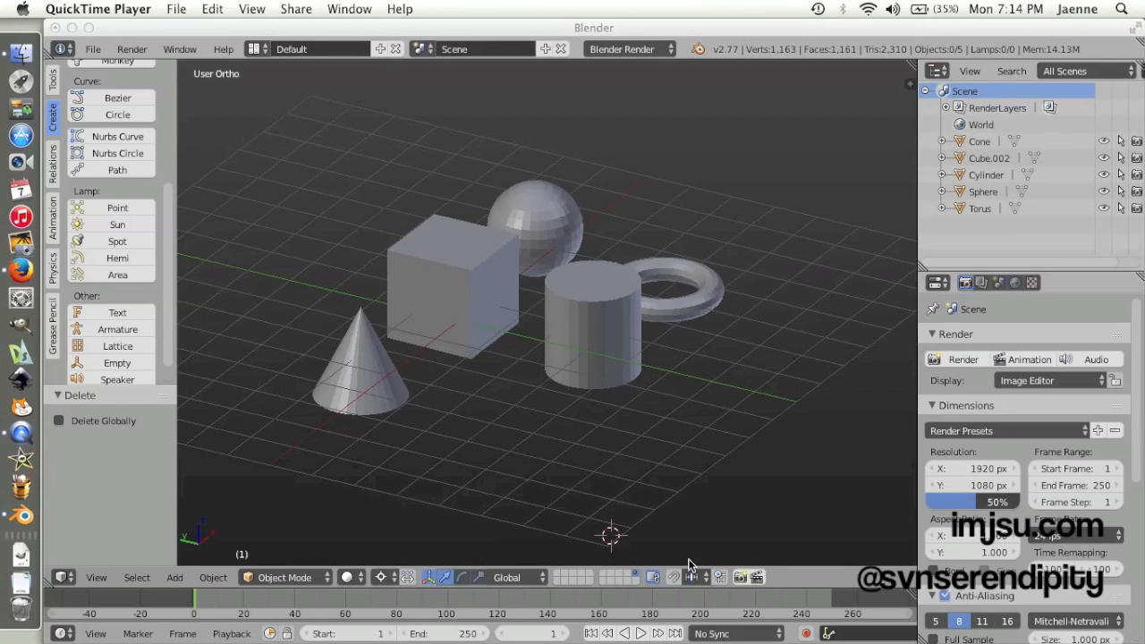
{"action": "mouse_move", "coordinate": [635, 576]}
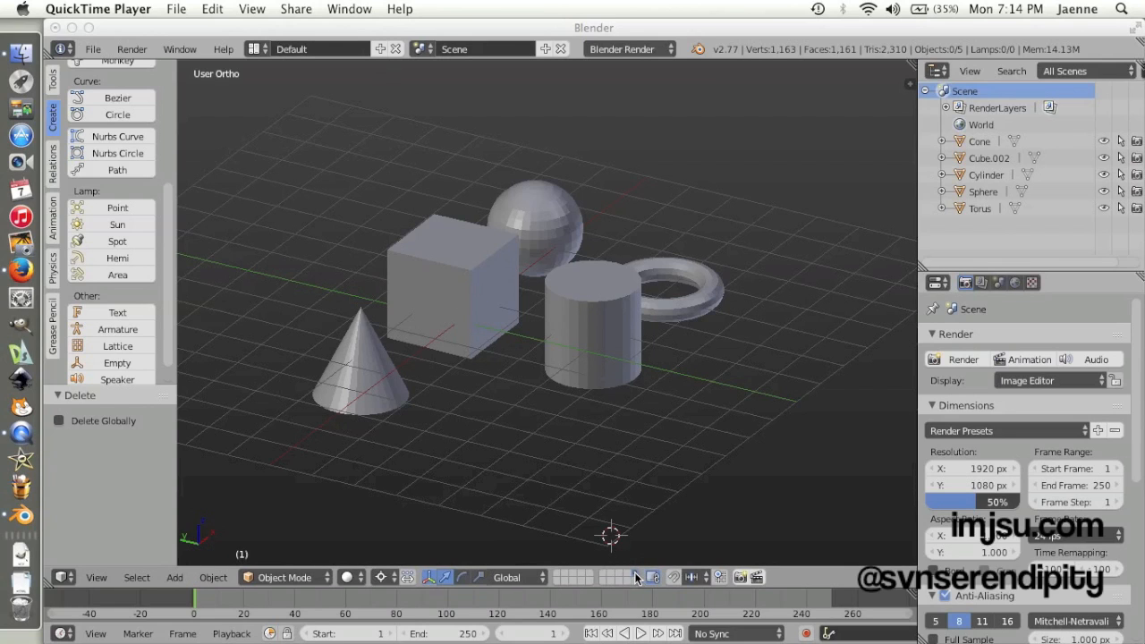
{"action": "mouse_move", "coordinate": [605, 587]}
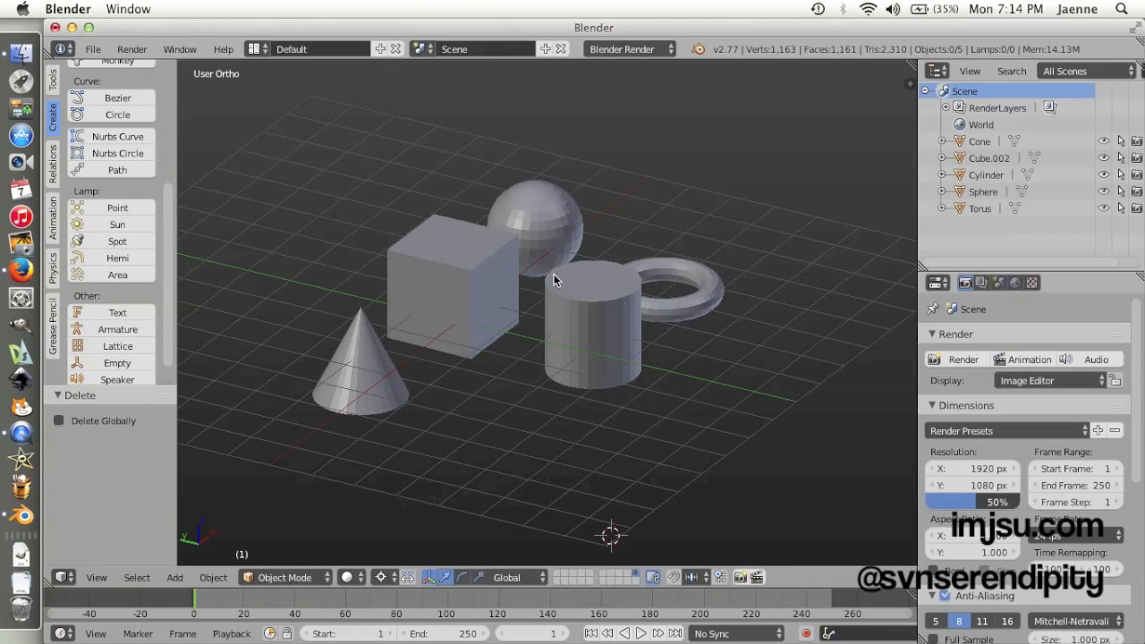
{"action": "left_click", "coordinate": [533, 233]}
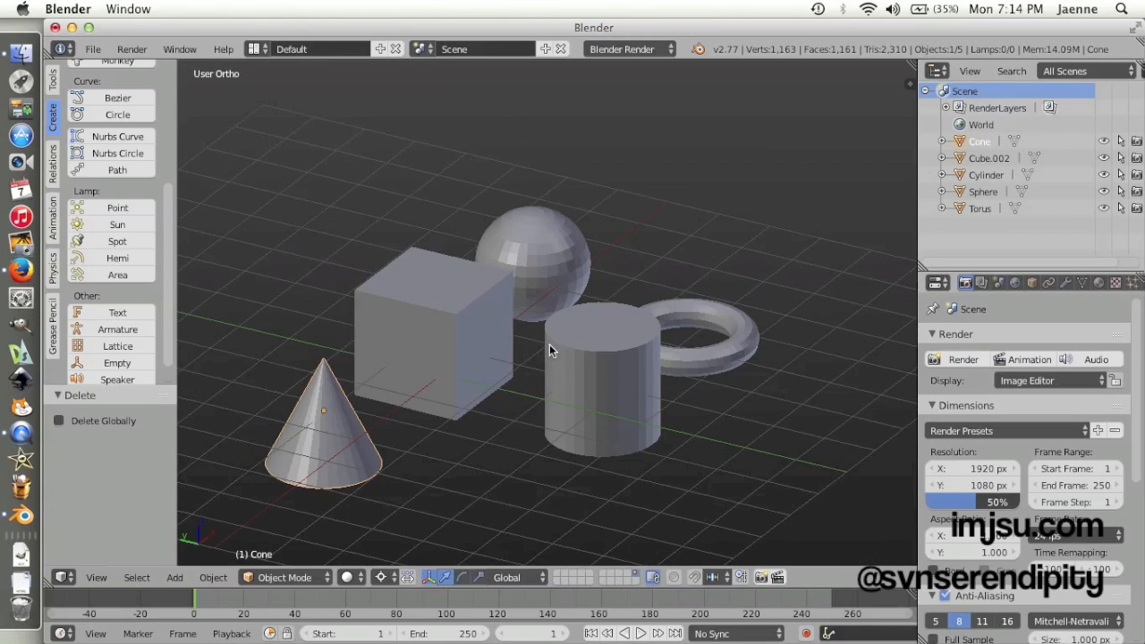
- Select the cone, cube, cylinder and torus and bring up the Move to Layer choice
{"action": "left_click", "coordinate": [433, 337]}
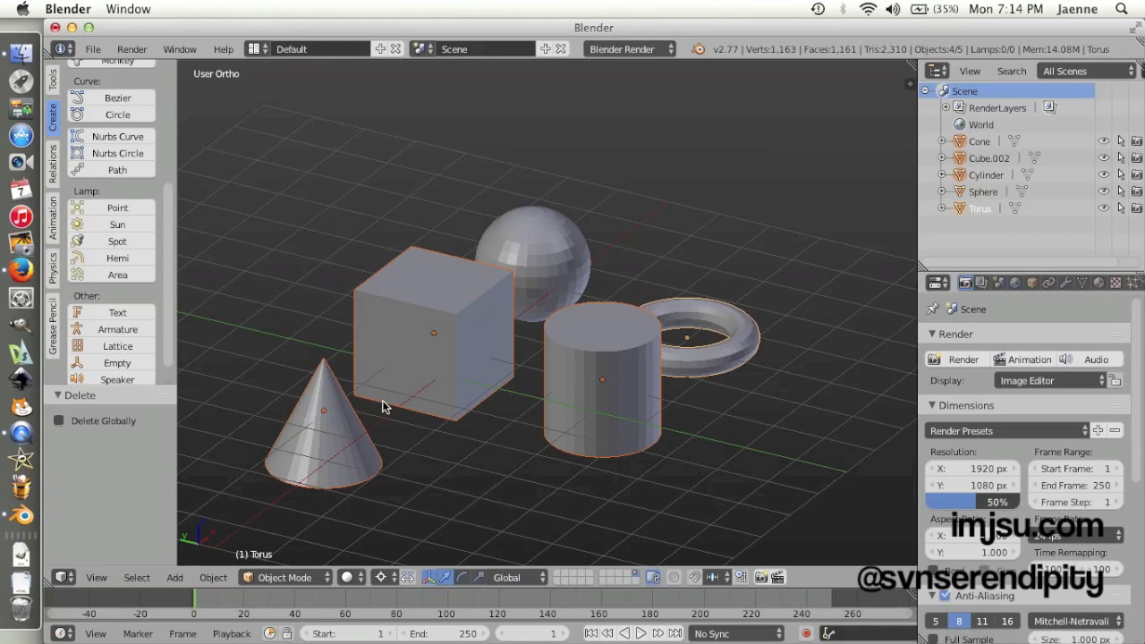
{"action": "key", "text": "m"}
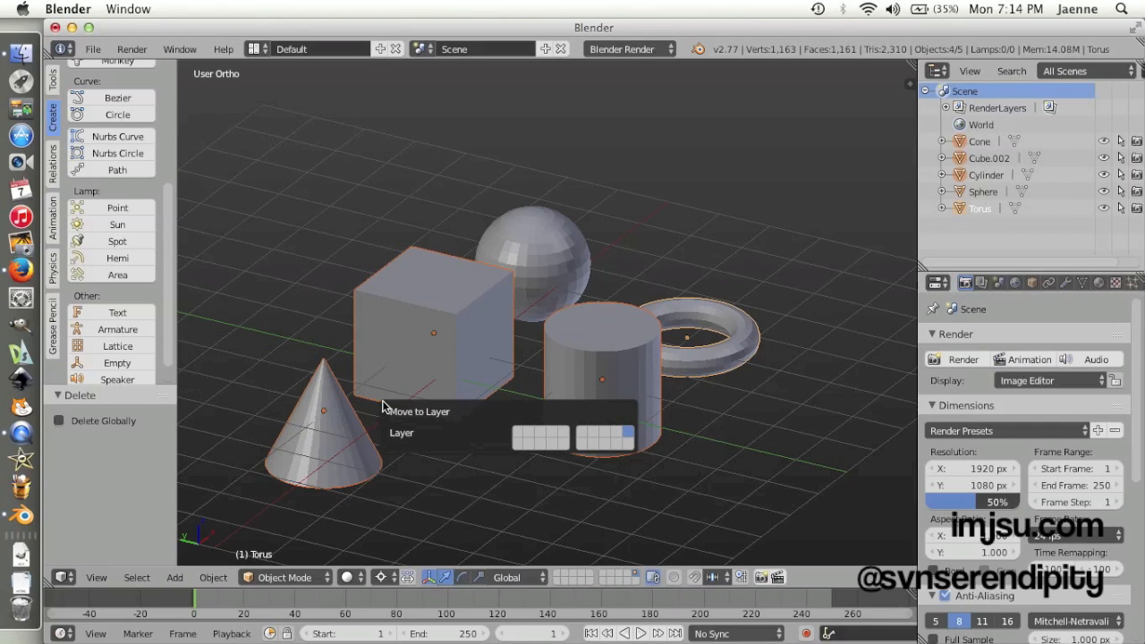
{"action": "mouse_move", "coordinate": [527, 436]}
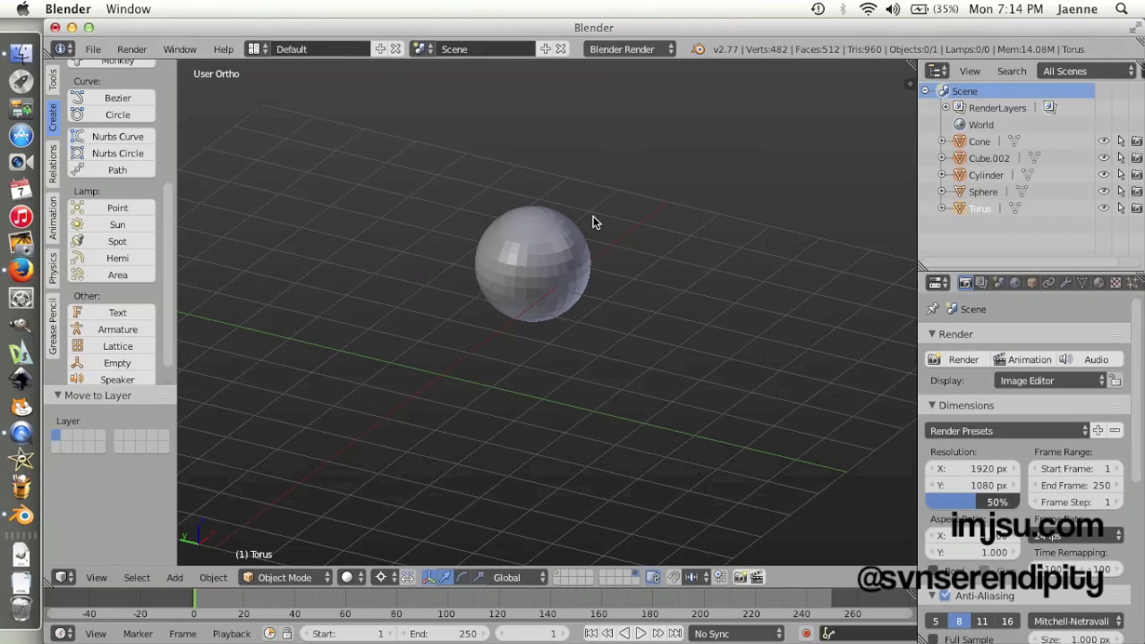
{"action": "mouse_move", "coordinate": [563, 587]}
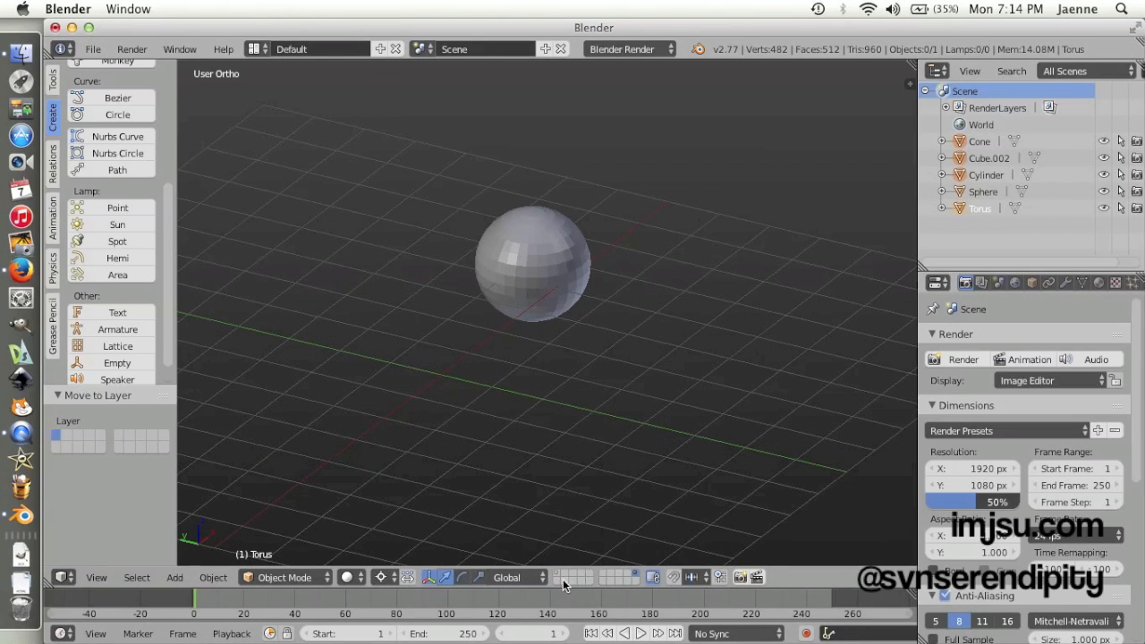
{"action": "mouse_move", "coordinate": [580, 404]}
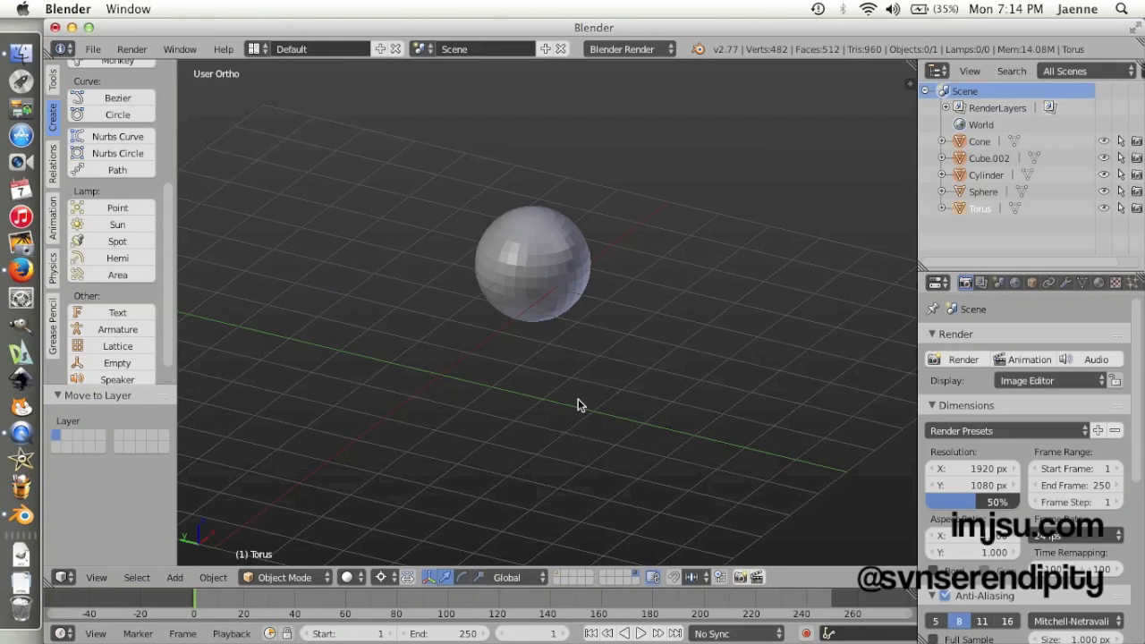
{"action": "mouse_move", "coordinate": [558, 579]}
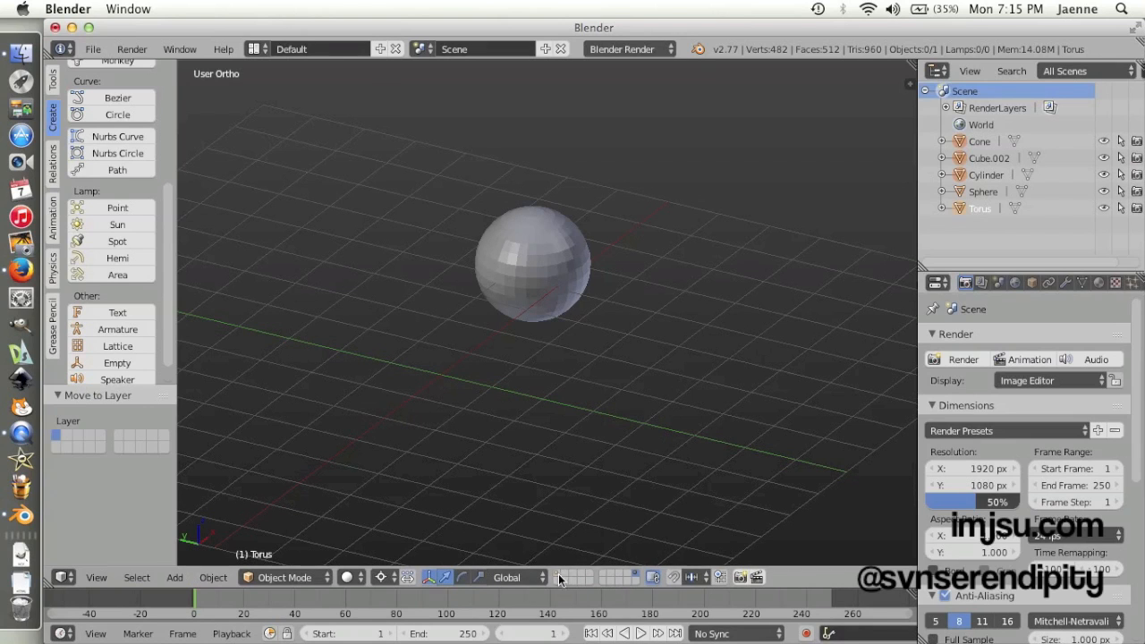
{"action": "mouse_move", "coordinate": [551, 551]}
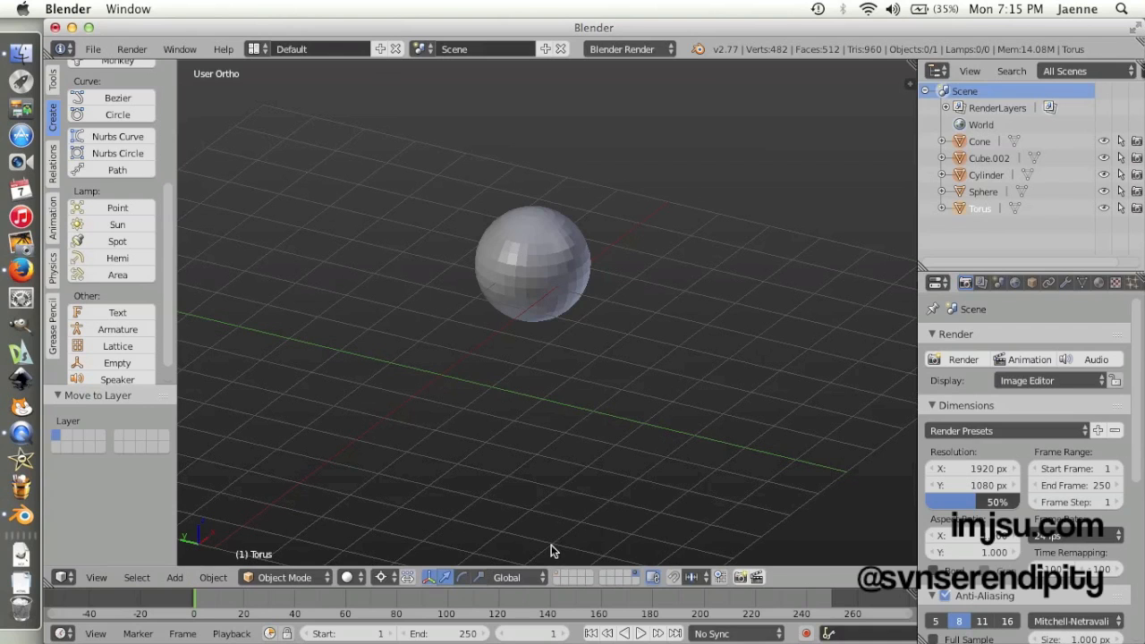
{"action": "mouse_move", "coordinate": [767, 33]}
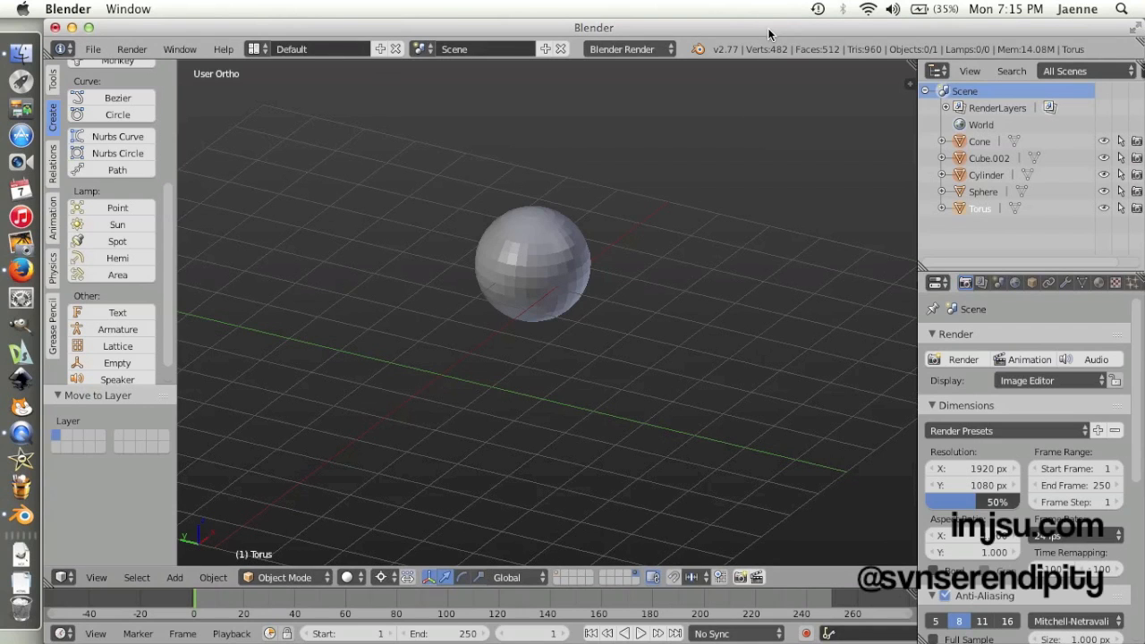
{"action": "mouse_move", "coordinate": [565, 587]}
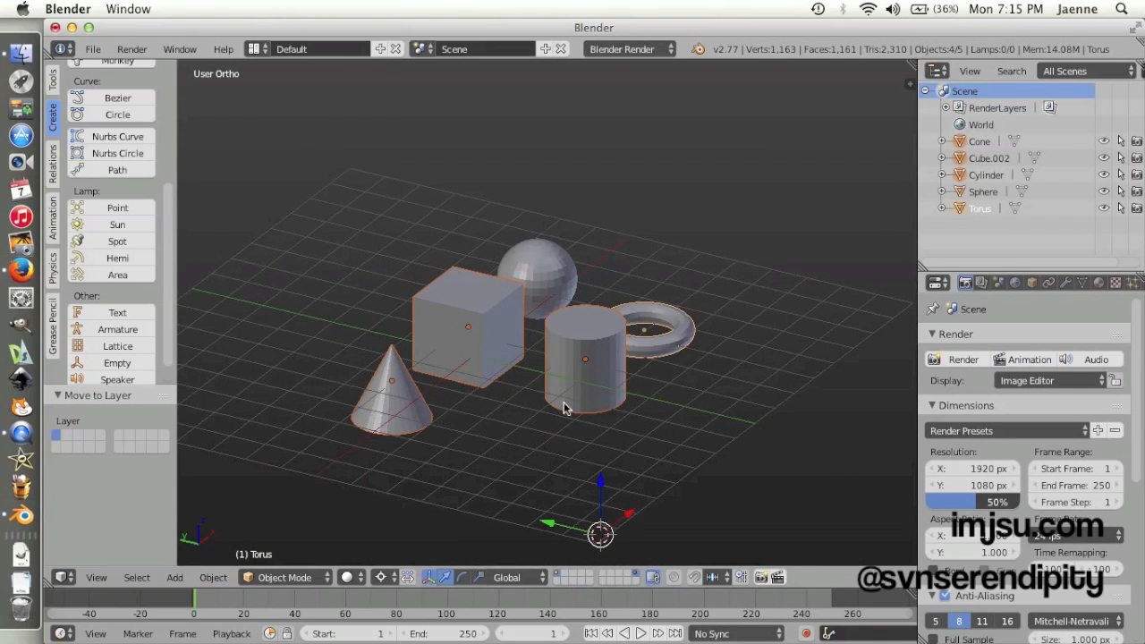
{"action": "mouse_move", "coordinate": [589, 392]}
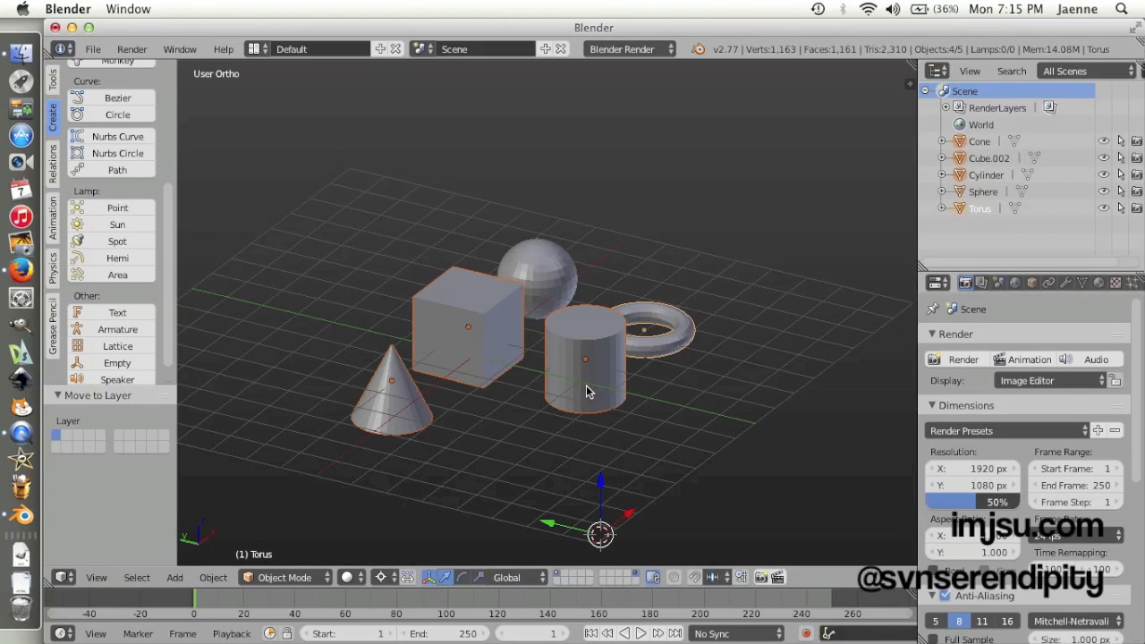
- Move the cube and cylinder onto their own layer, leaving sphere, cone and torus visible
{"action": "left_click", "coordinate": [469, 321]}
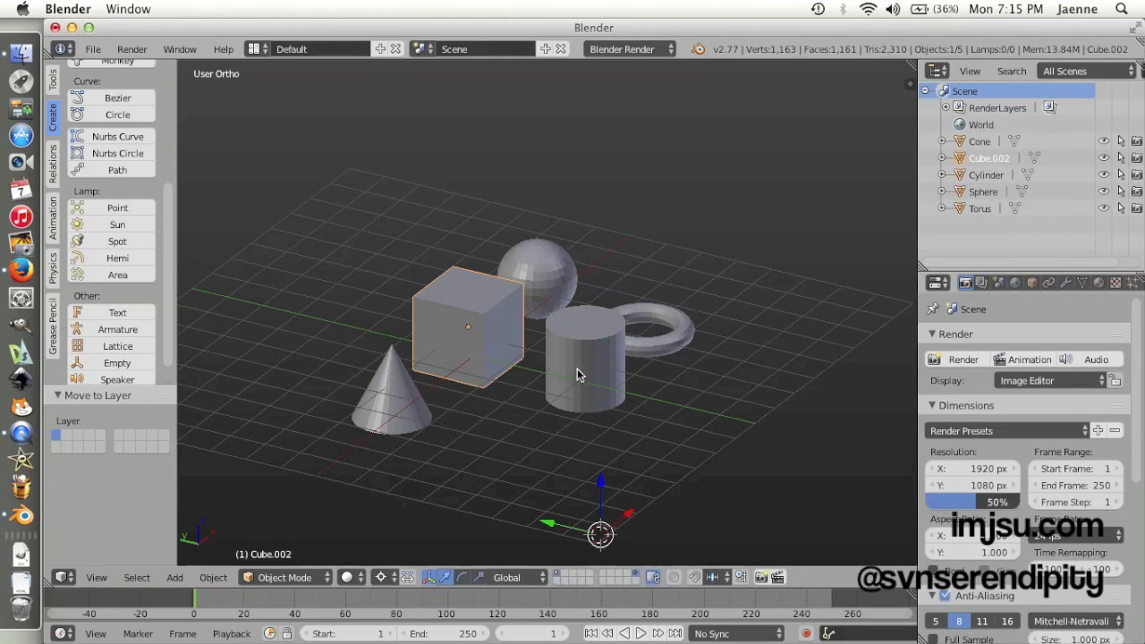
{"action": "left_click", "coordinate": [583, 357]}
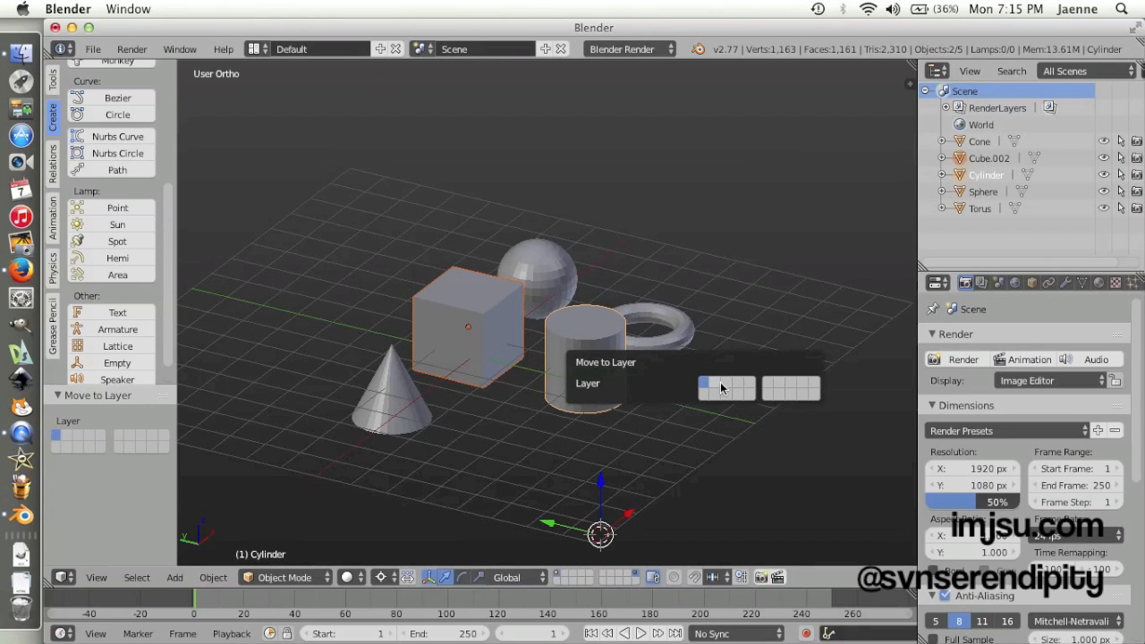
{"action": "left_click", "coordinate": [704, 386]}
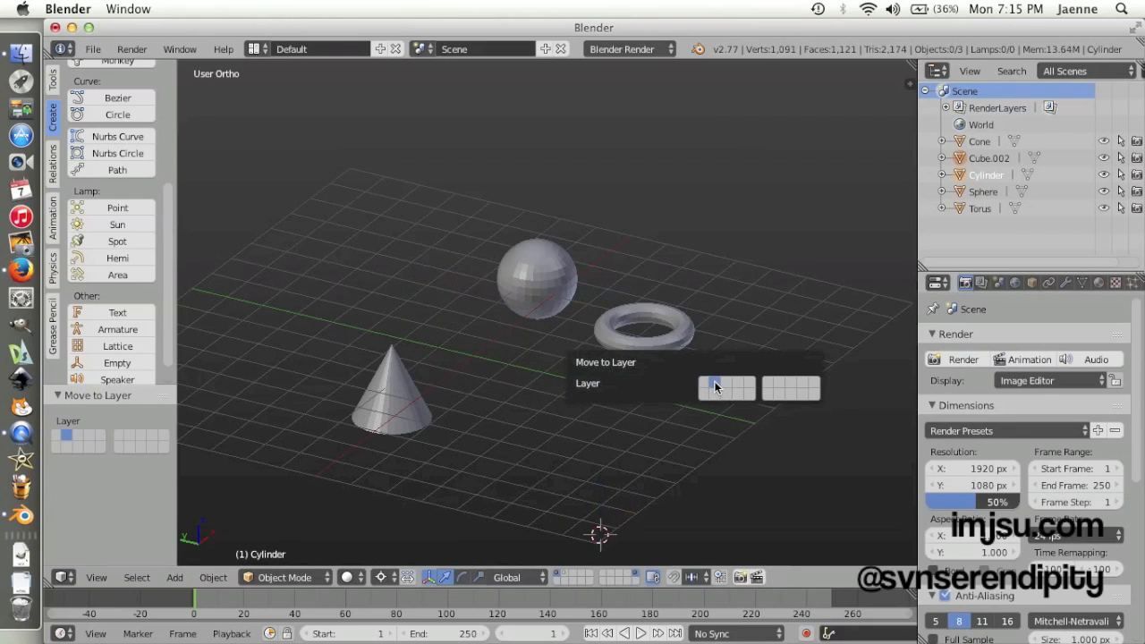
{"action": "left_click", "coordinate": [716, 387]}
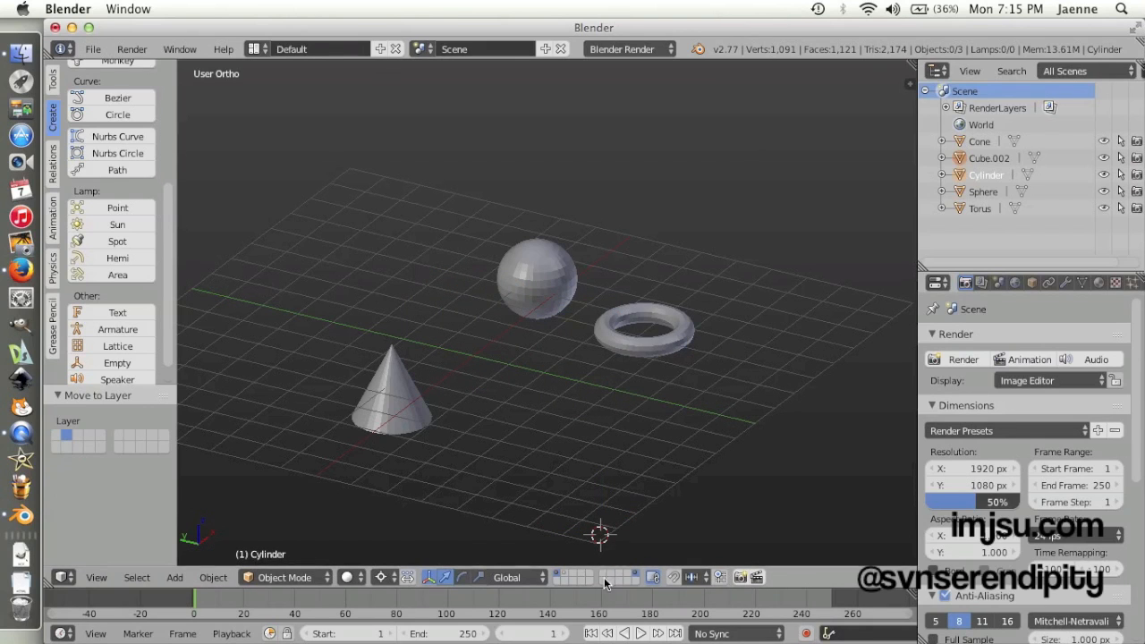
{"action": "mouse_move", "coordinate": [563, 576]}
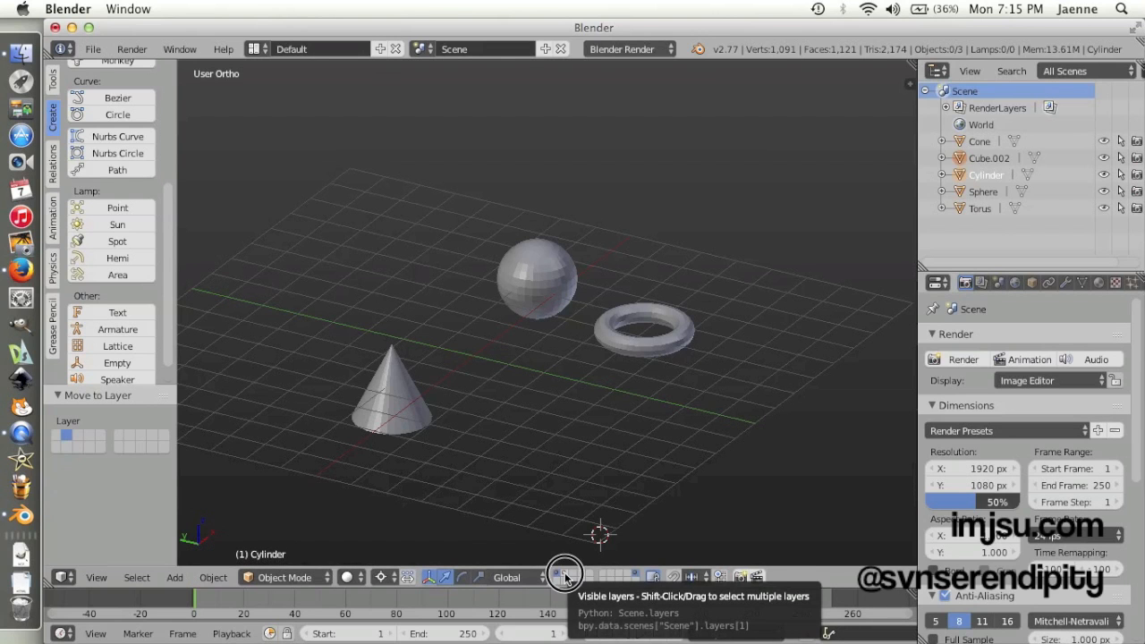
- Show only the cone and torus layer and select both shapes for relocating
{"action": "left_click", "coordinate": [565, 574]}
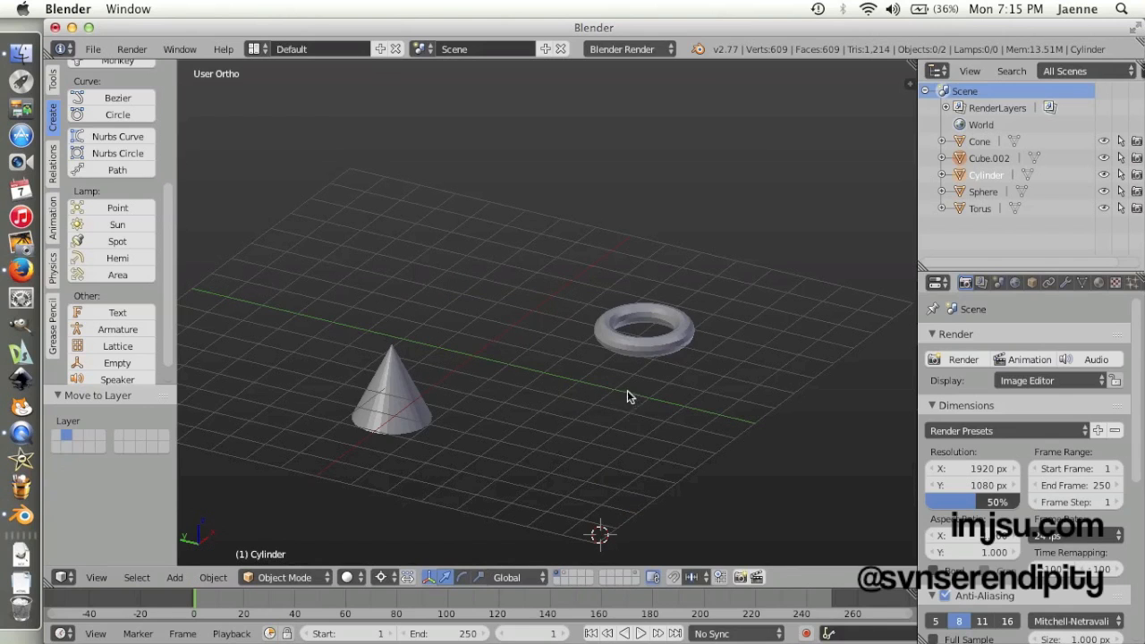
{"action": "left_click", "coordinate": [390, 412]}
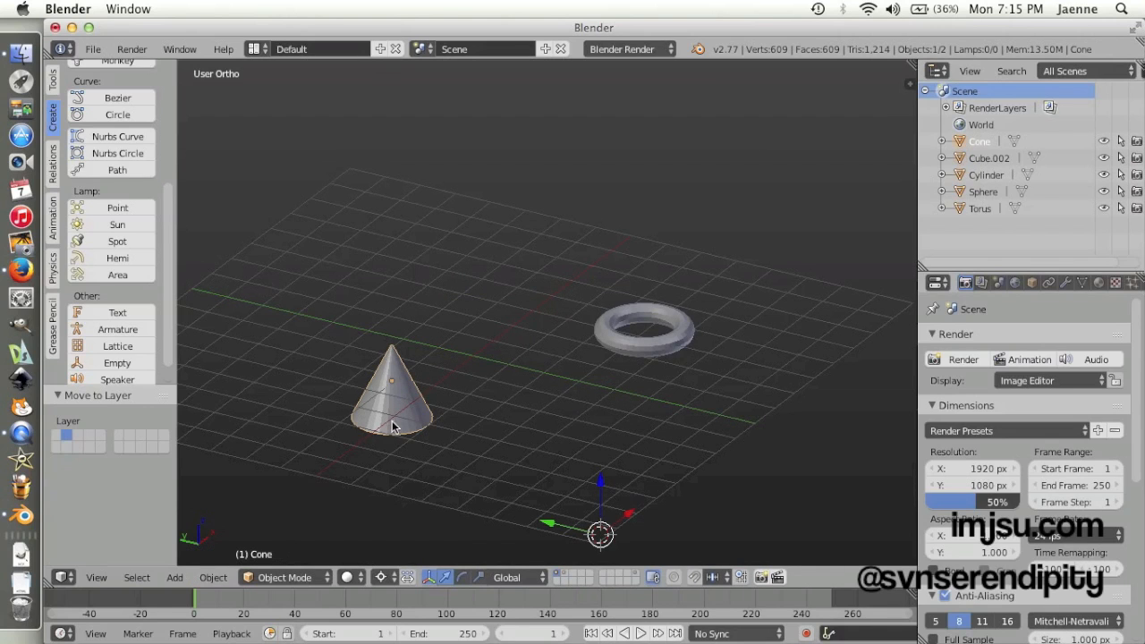
{"action": "left_click", "coordinate": [644, 329]}
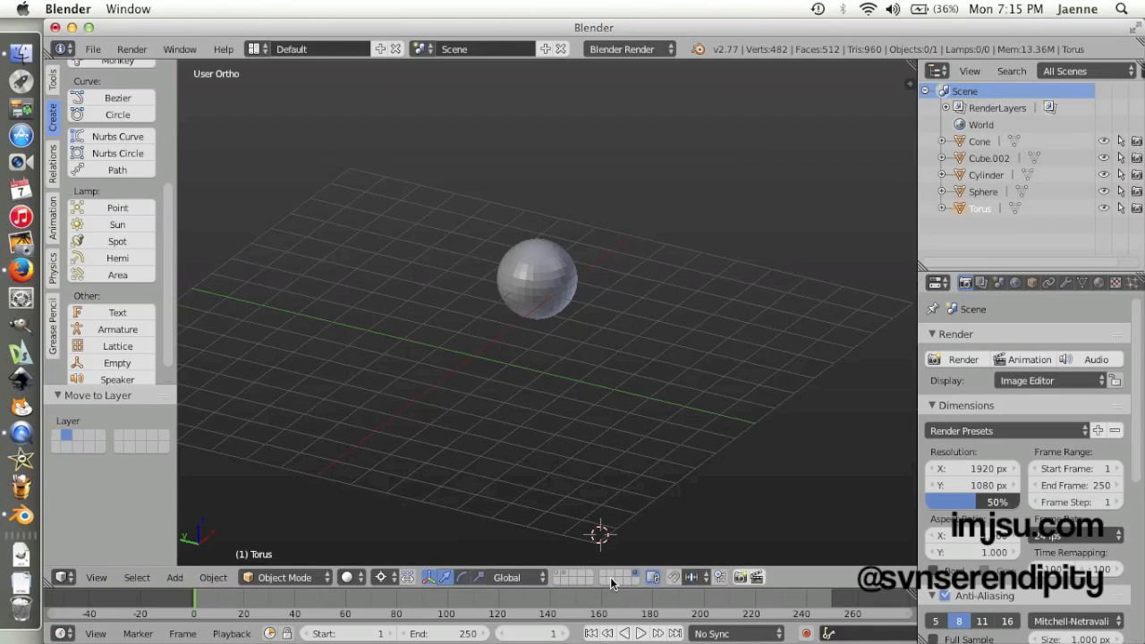
{"action": "mouse_move", "coordinate": [563, 331]}
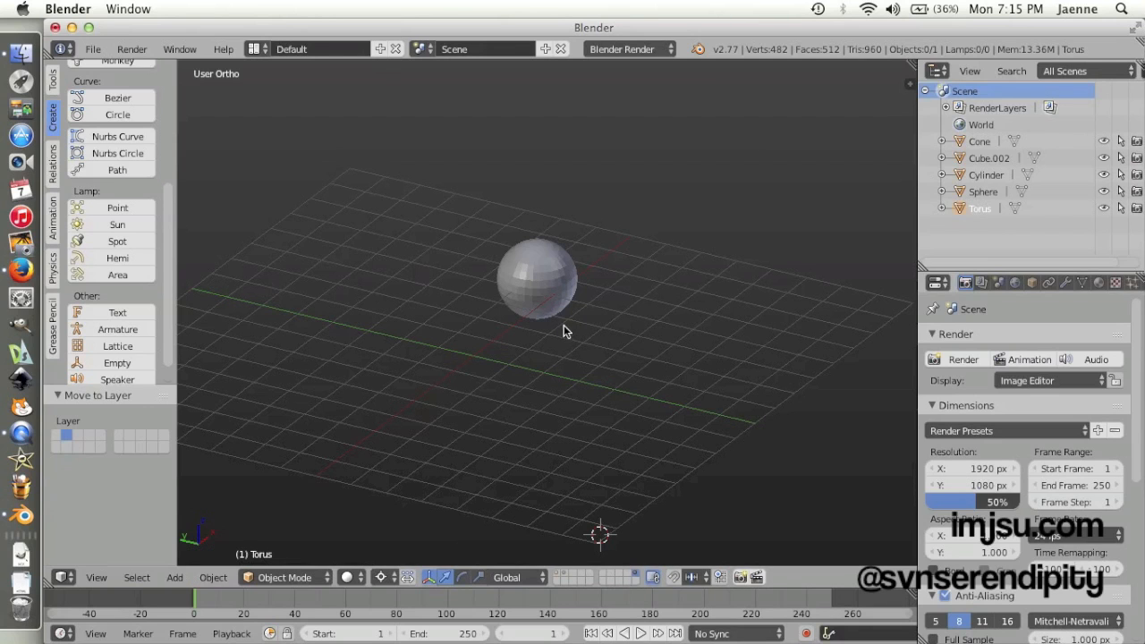
{"action": "mouse_move", "coordinate": [555, 565]}
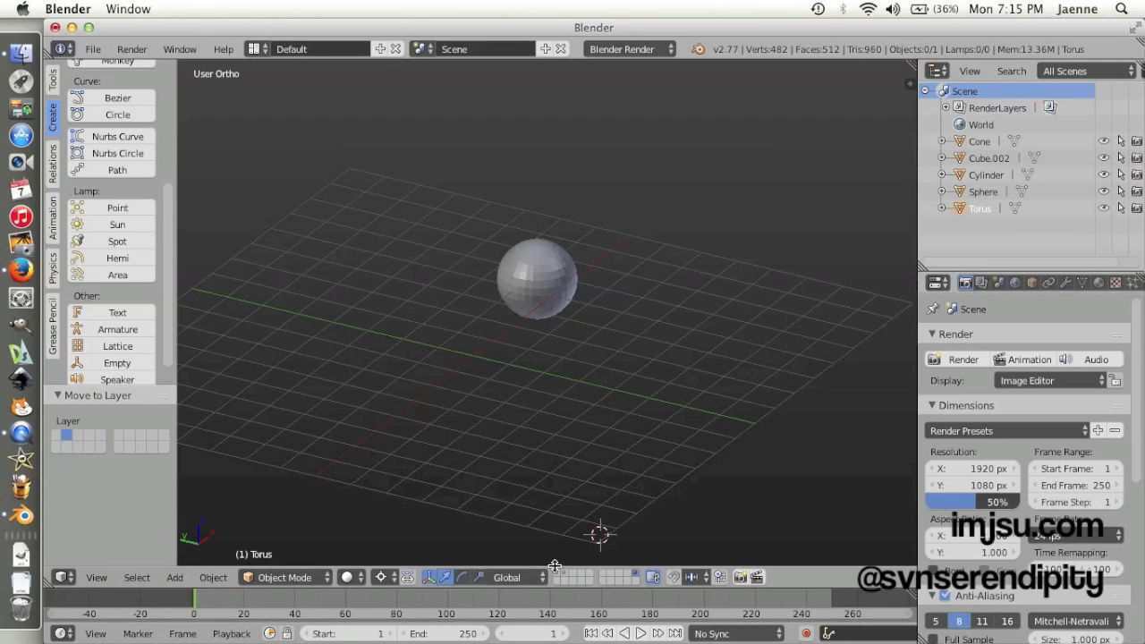
{"action": "mouse_move", "coordinate": [376, 261]}
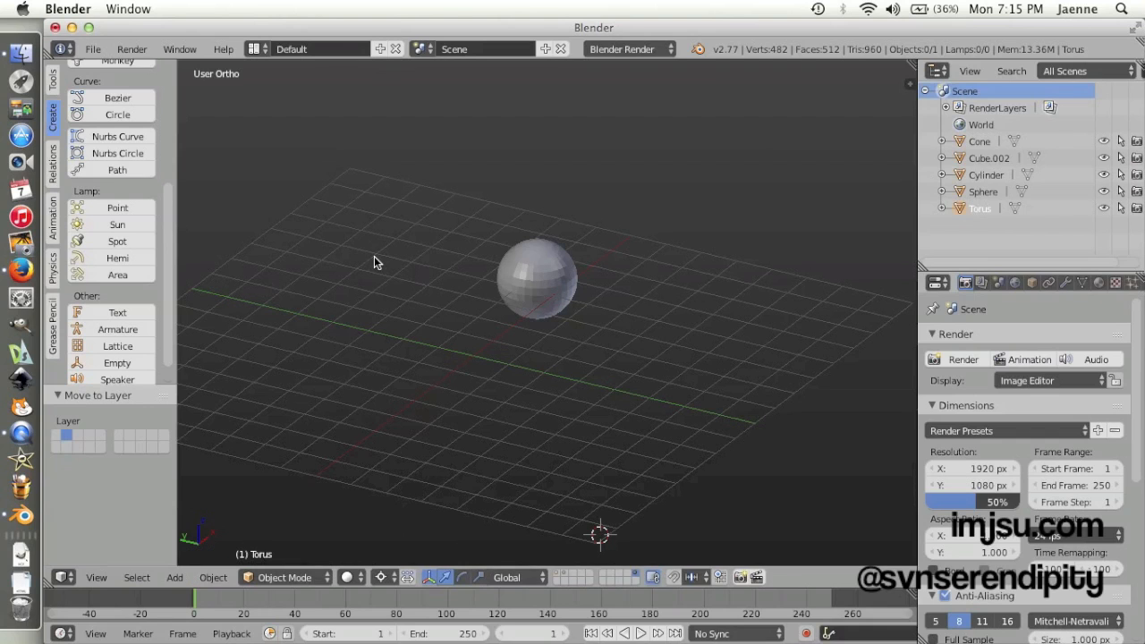
{"action": "mouse_move", "coordinate": [515, 231]}
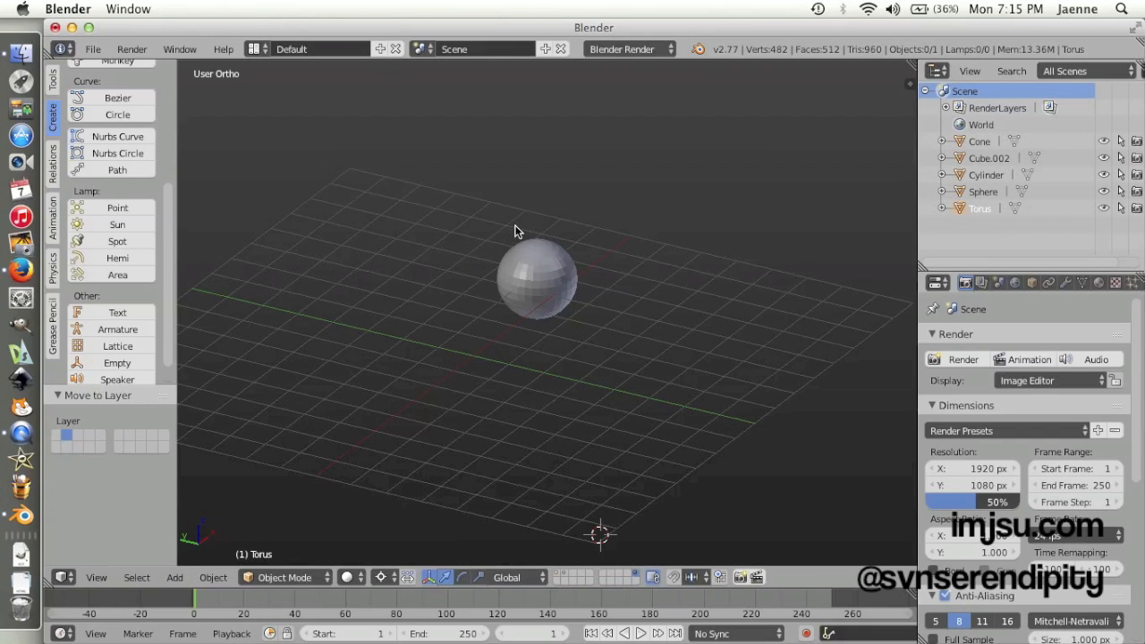
{"action": "mouse_move", "coordinate": [589, 411]}
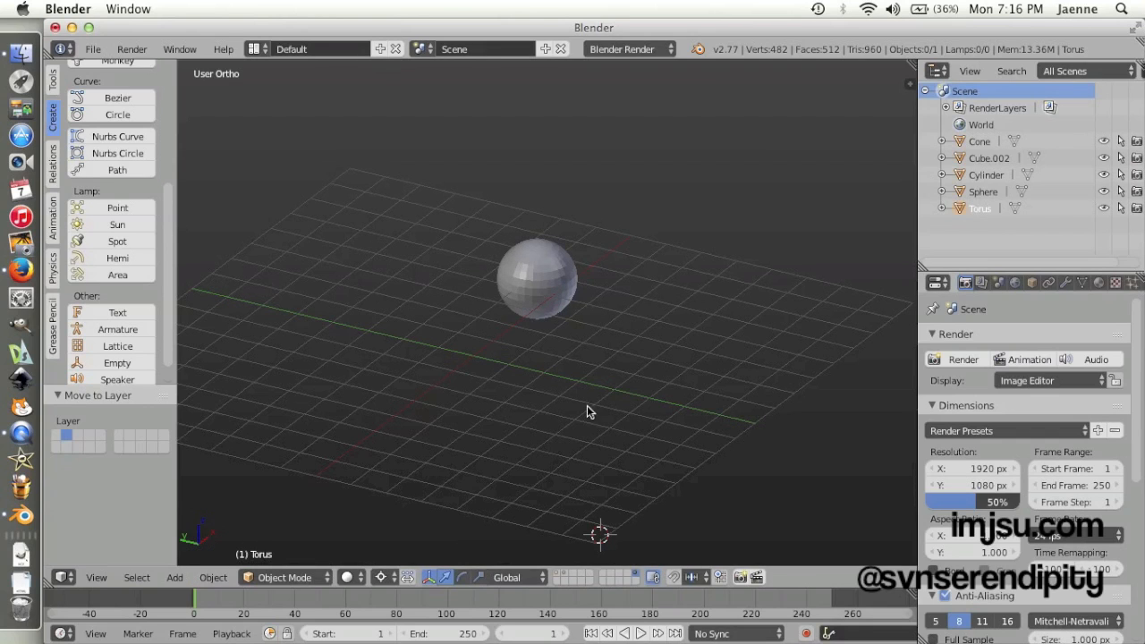
{"action": "mouse_move", "coordinate": [523, 370]}
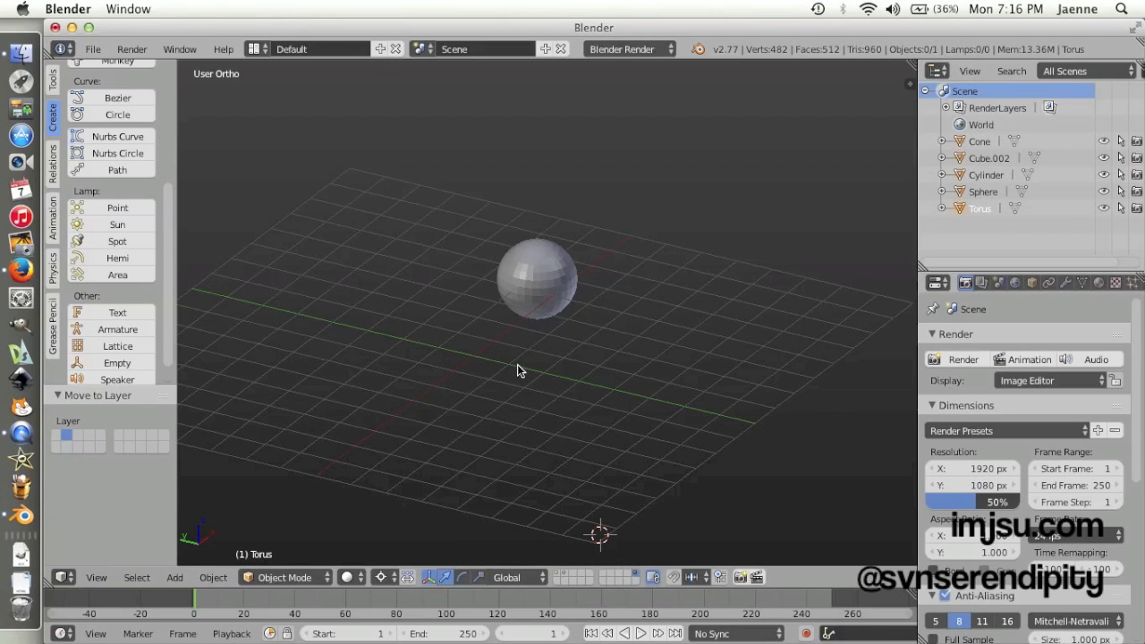
{"action": "mouse_move", "coordinate": [604, 582]}
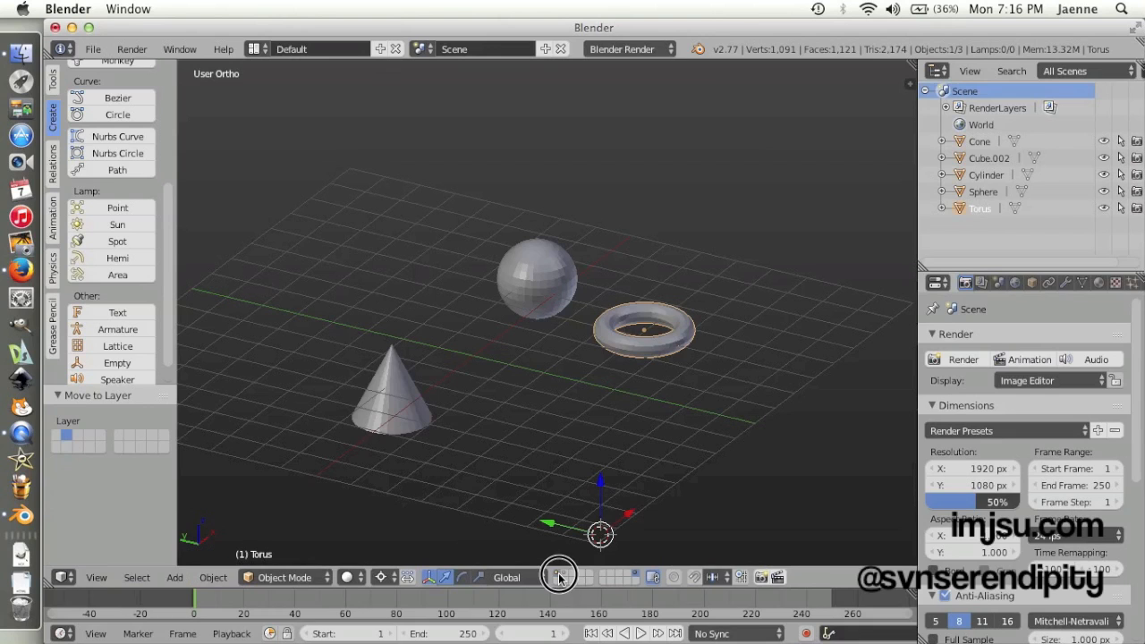
- Enable the cube and cylinder layer so all five shapes display together
{"action": "left_click", "coordinate": [558, 576]}
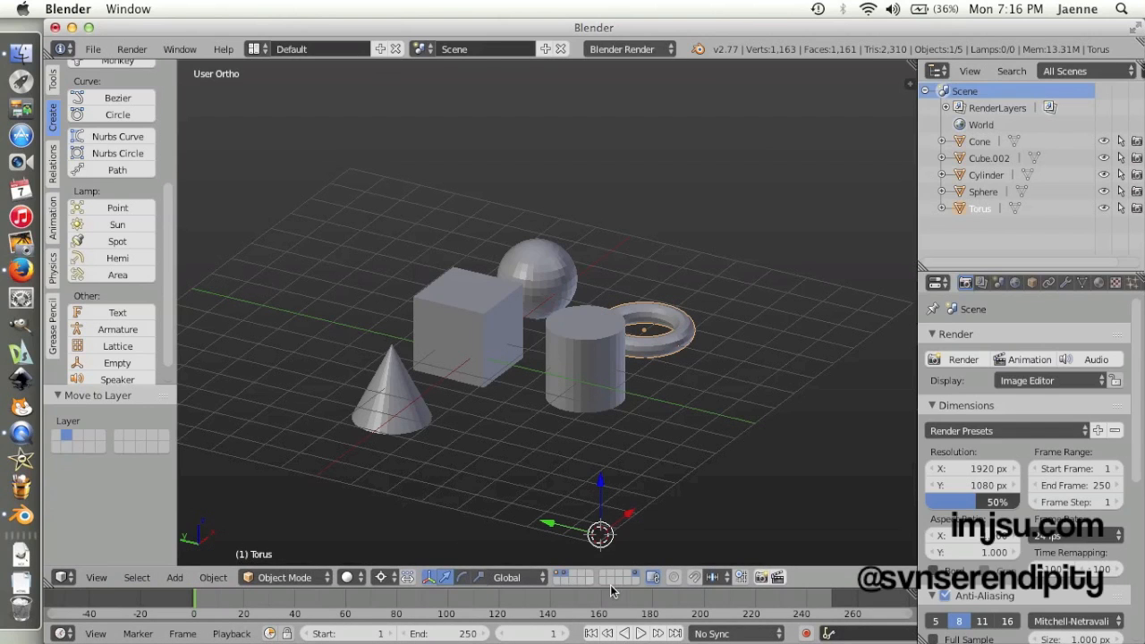
{"action": "mouse_move", "coordinate": [648, 598]}
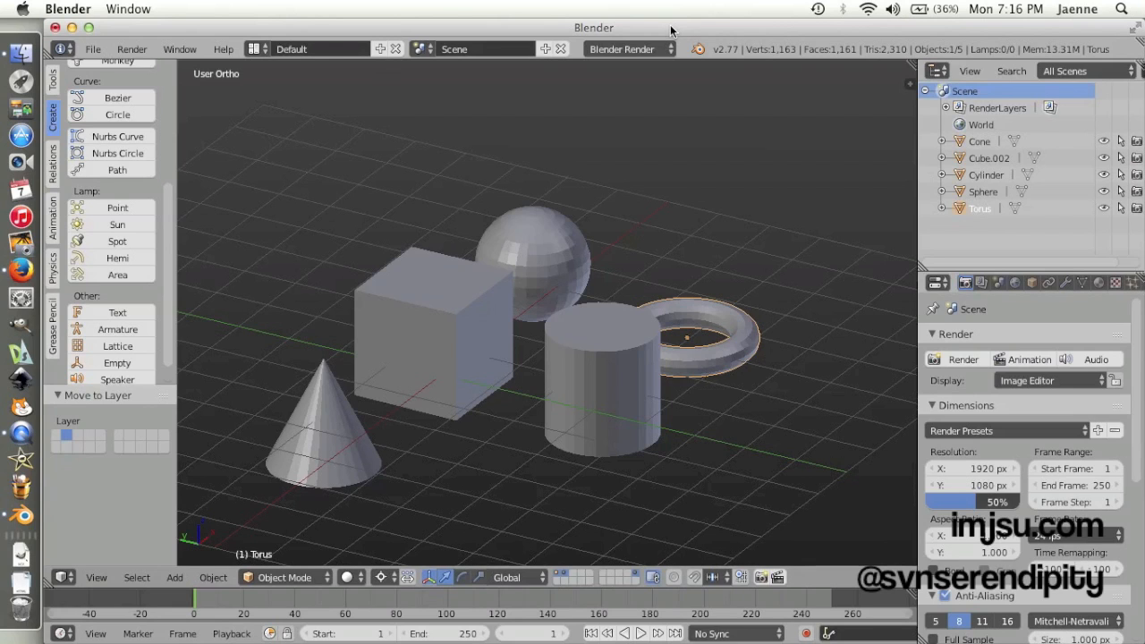
{"action": "mouse_move", "coordinate": [336, 325]}
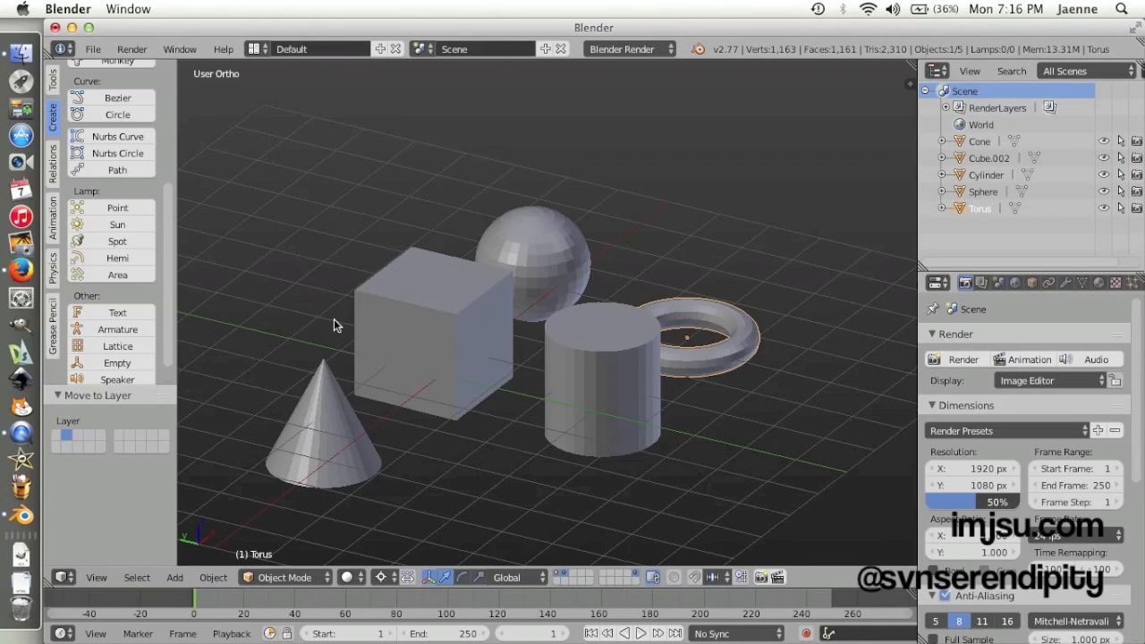